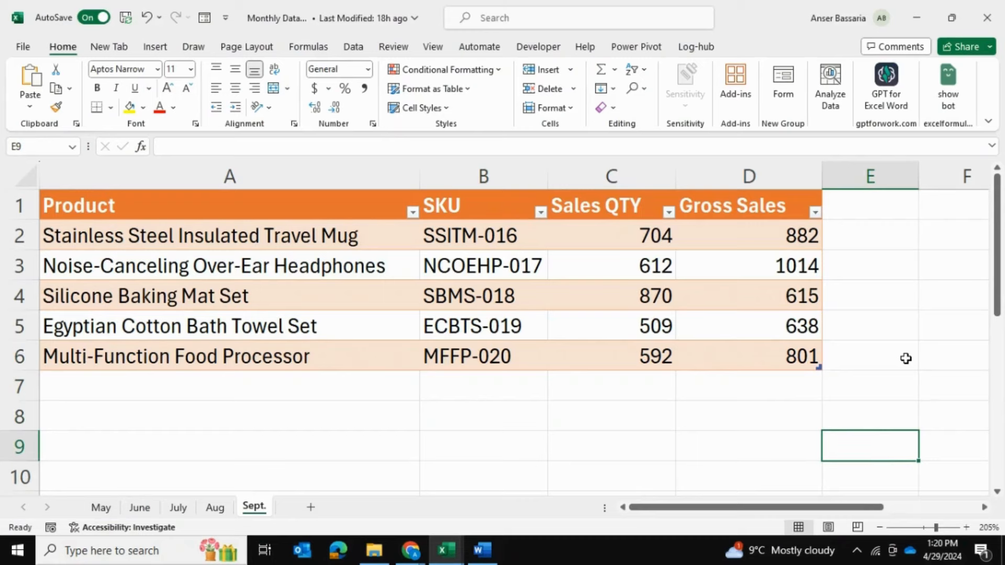
Step: Review the June, July and Aug sheets' product sales tables, ending on Aug
left_click(140, 507)
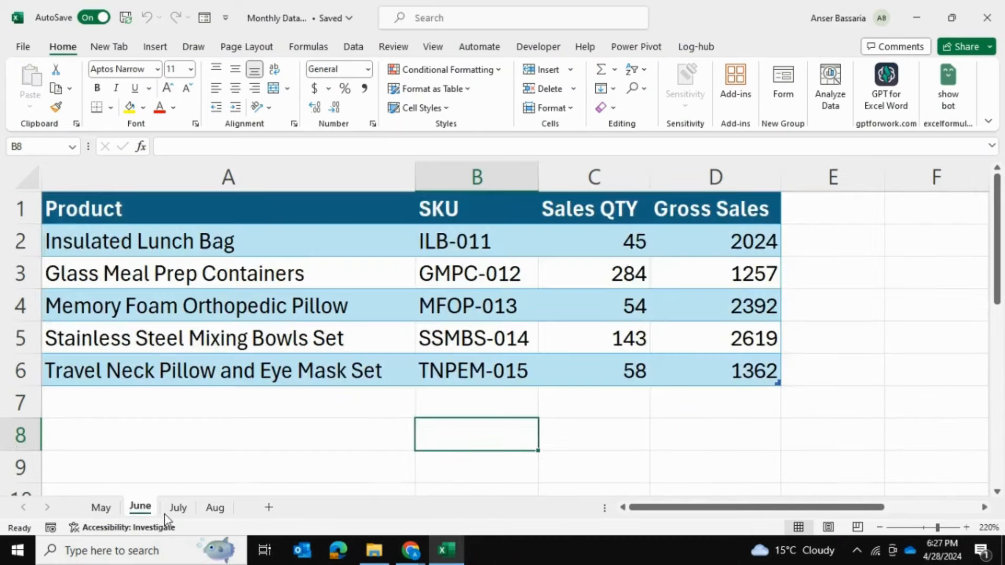
left_click(215, 507)
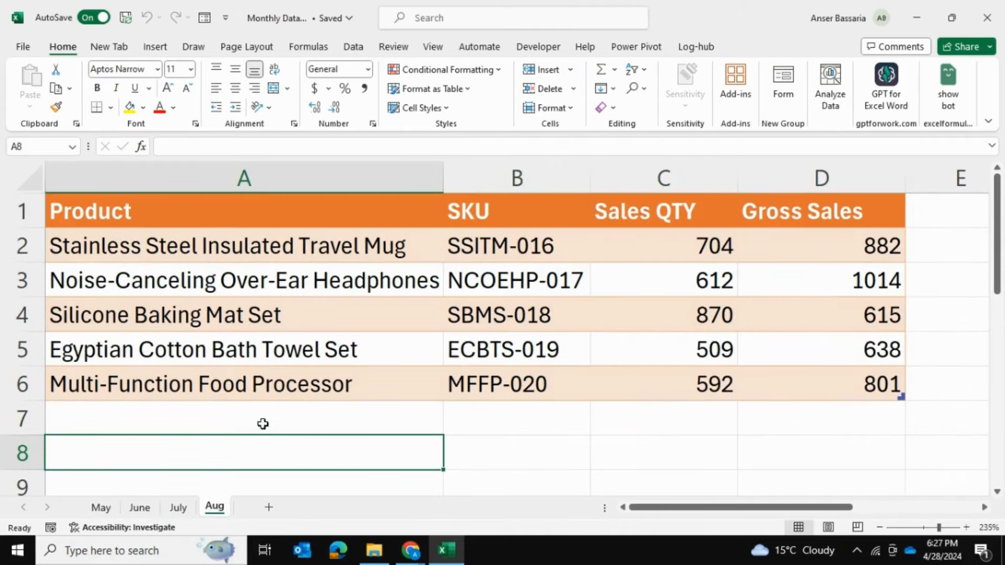
left_click(139, 507)
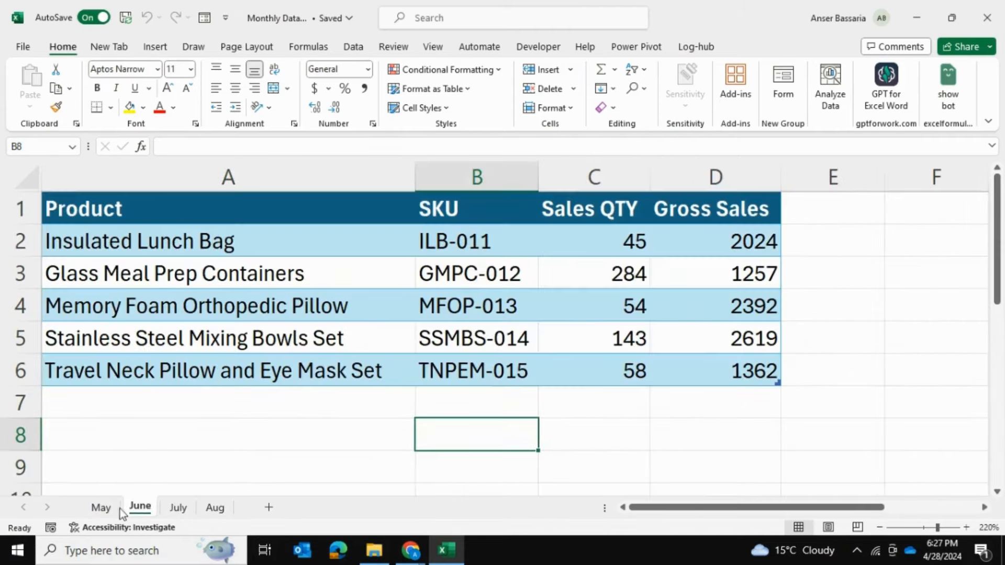
left_click(177, 507)
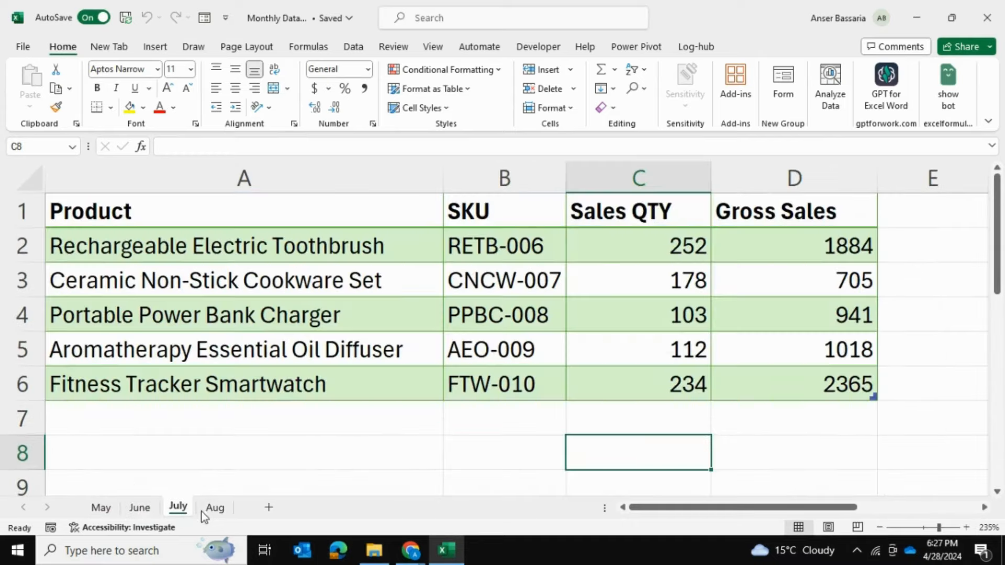
left_click(214, 507)
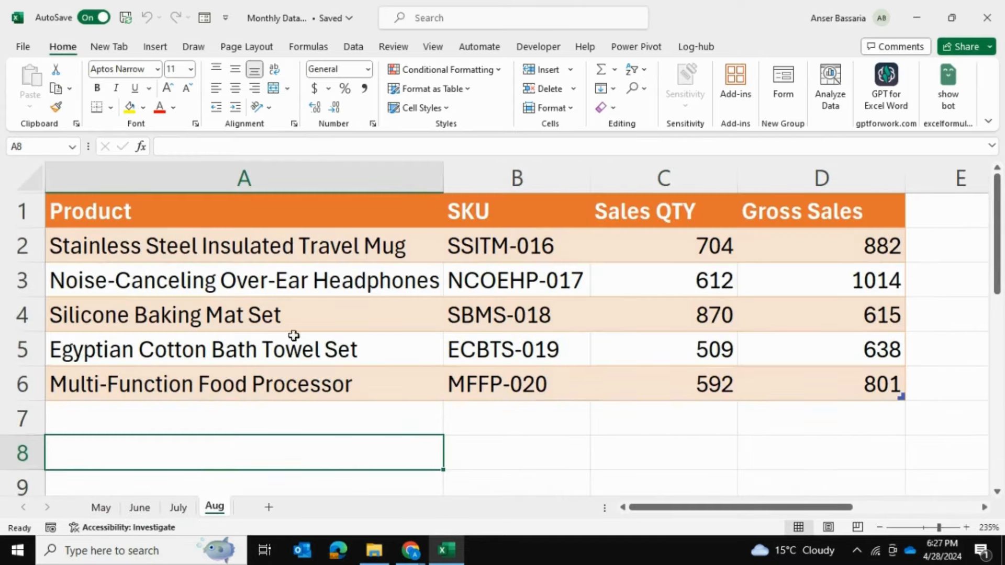
mouse_move(516, 298)
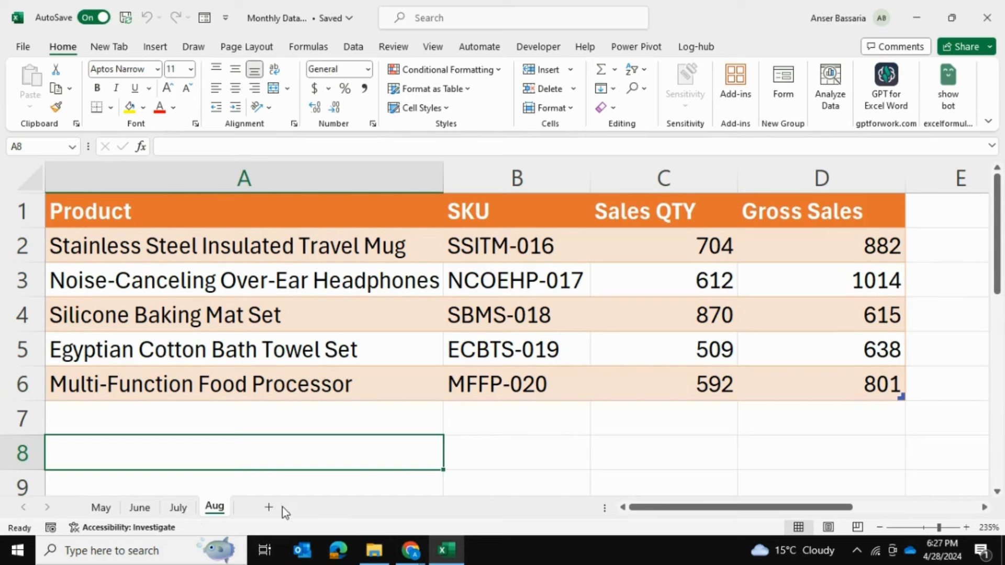
mouse_move(383, 298)
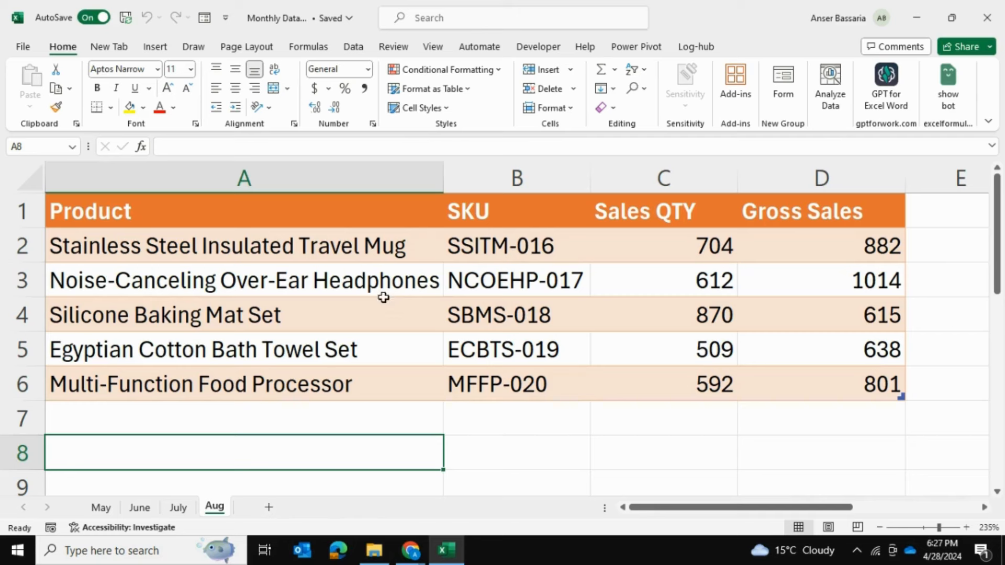
mouse_move(484, 440)
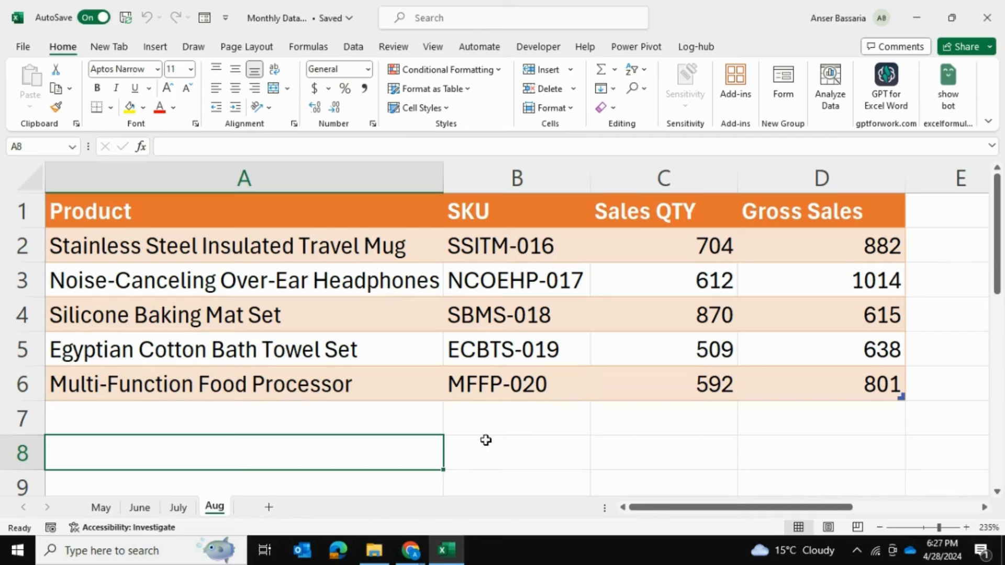
left_click(516, 454)
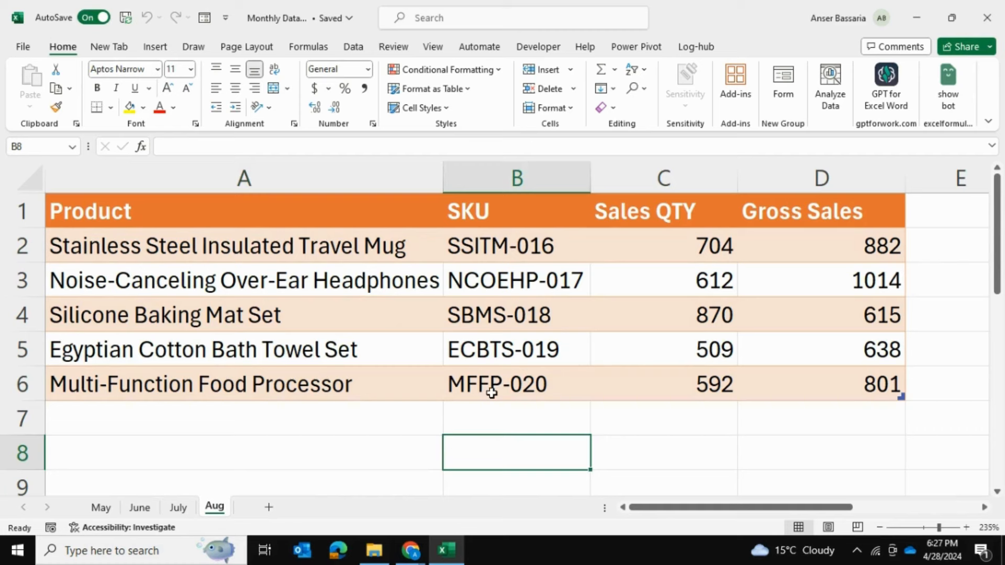
mouse_move(341, 429)
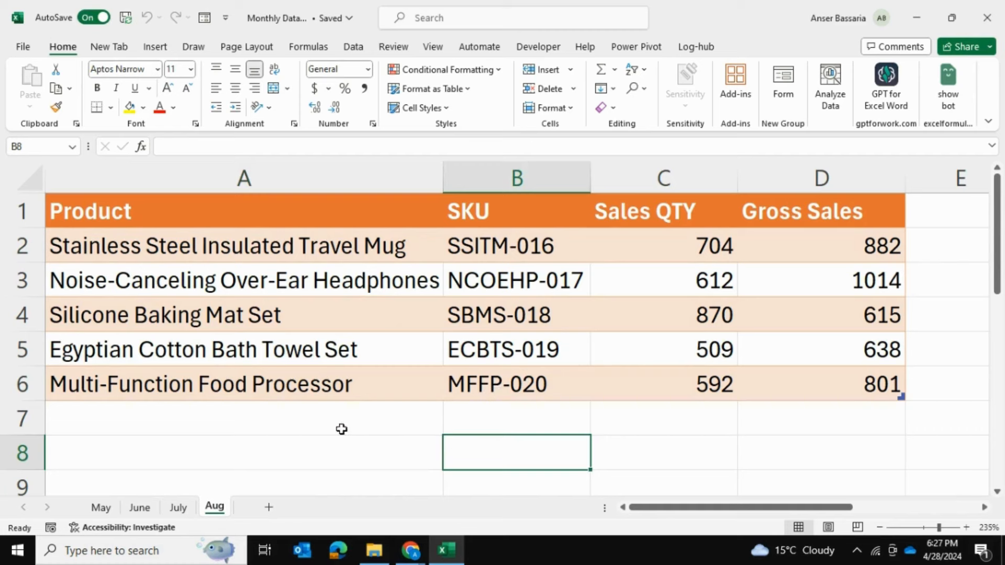
mouse_move(382, 261)
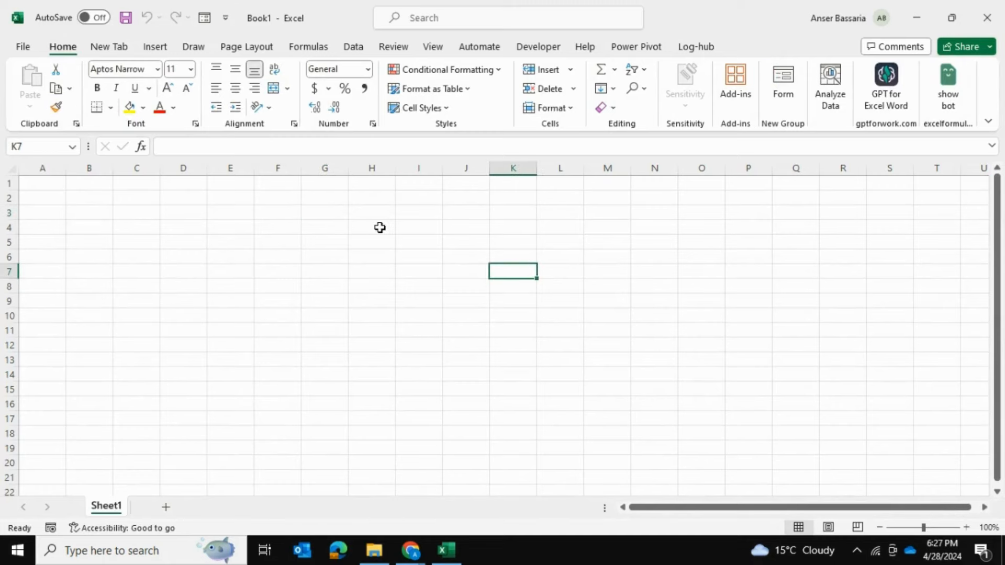
Step: In blank Book1, start a Get Data import from an Excel workbook file
left_click(353, 46)
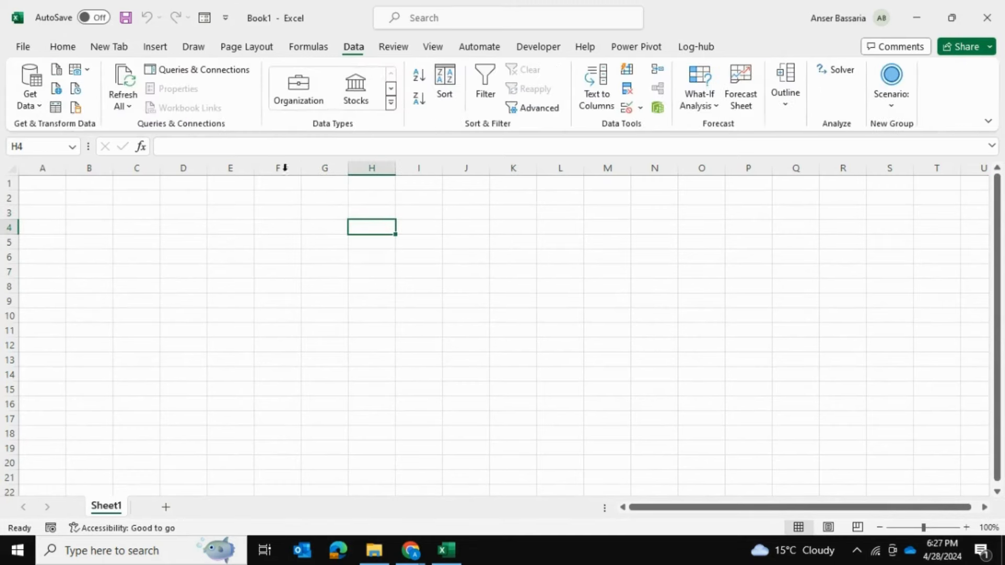
left_click(29, 92)
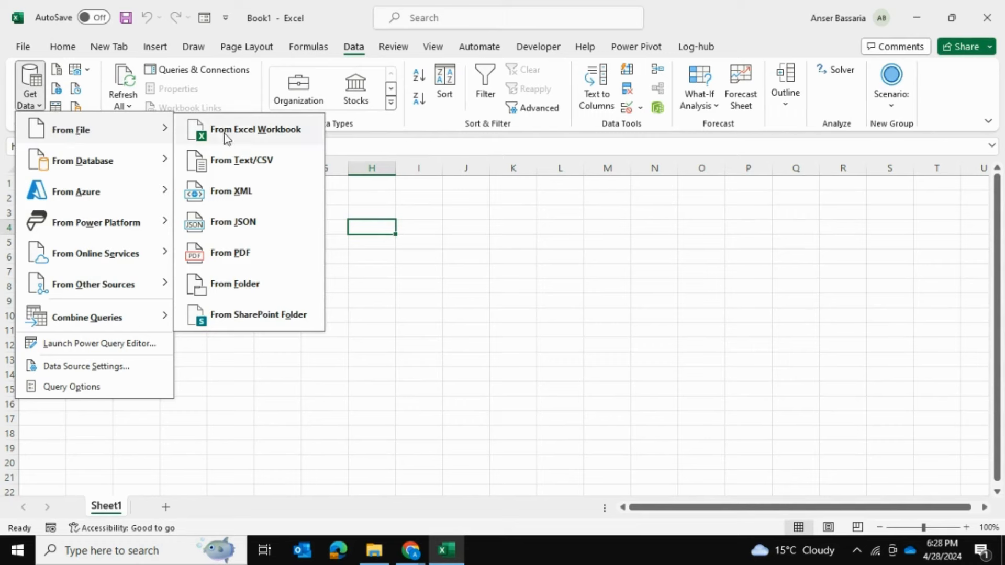
mouse_move(245, 137)
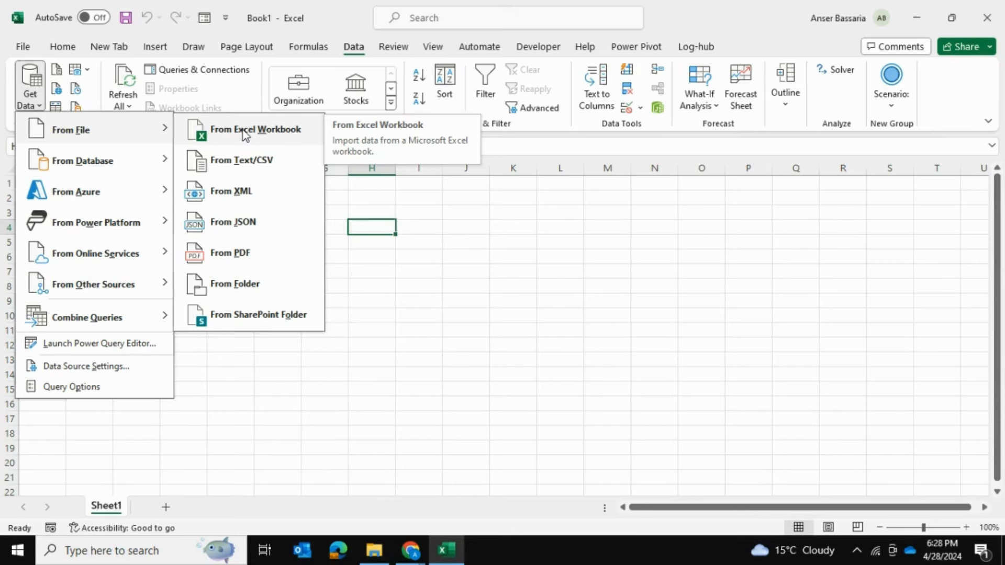
left_click(248, 130)
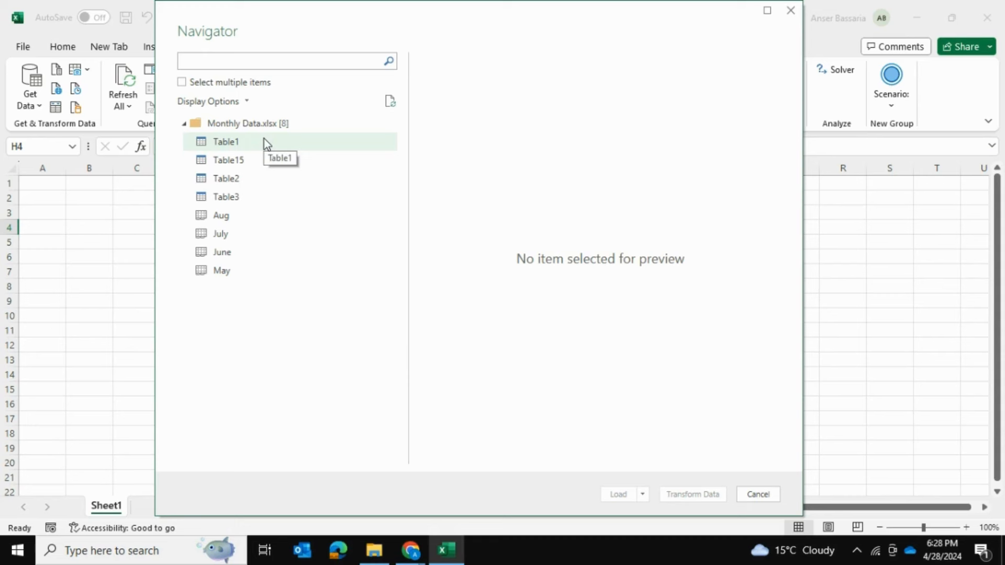
mouse_move(253, 142)
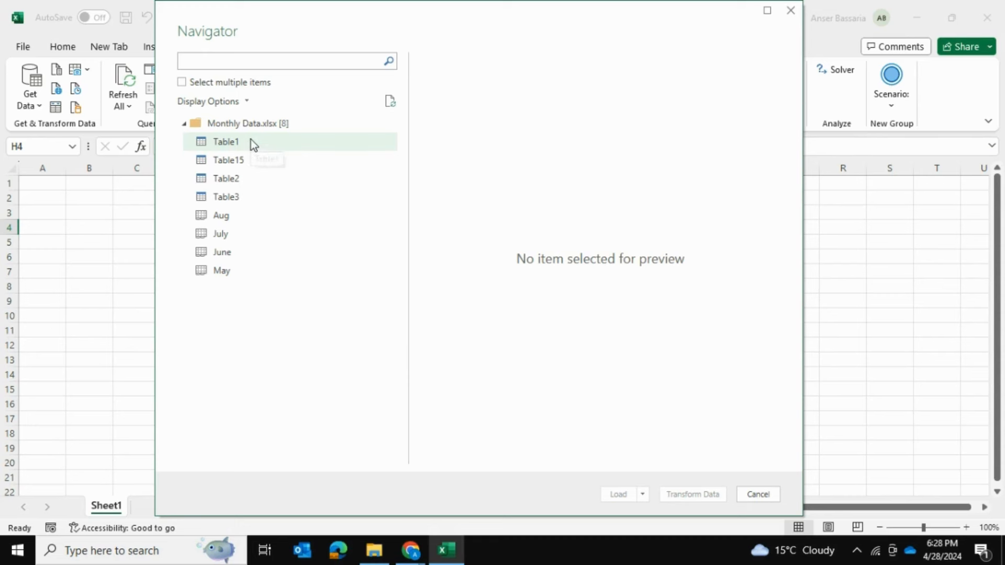
mouse_move(200, 151)
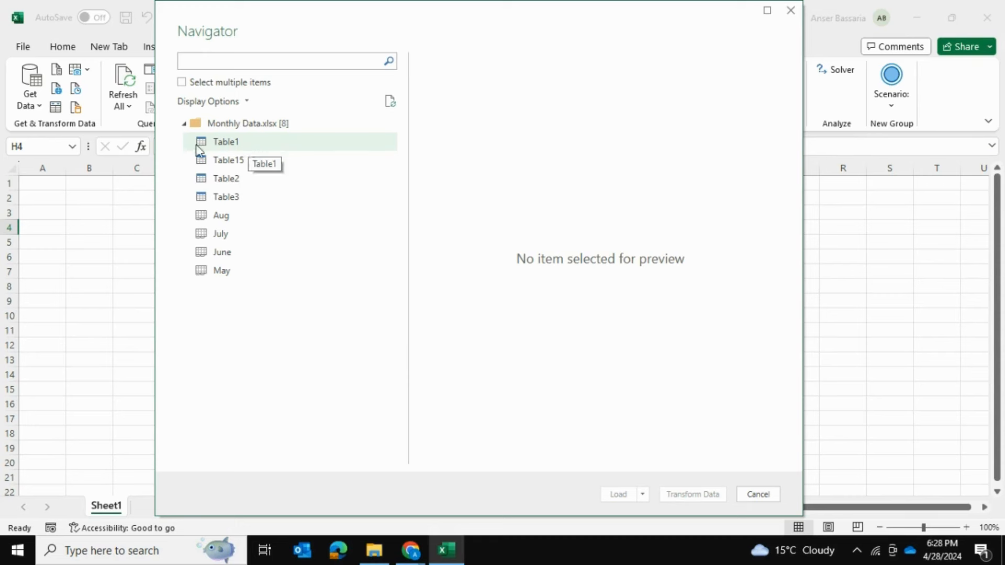
Step: Preview Table1 in the Navigator and load it into Power Query Editor
left_click(225, 142)
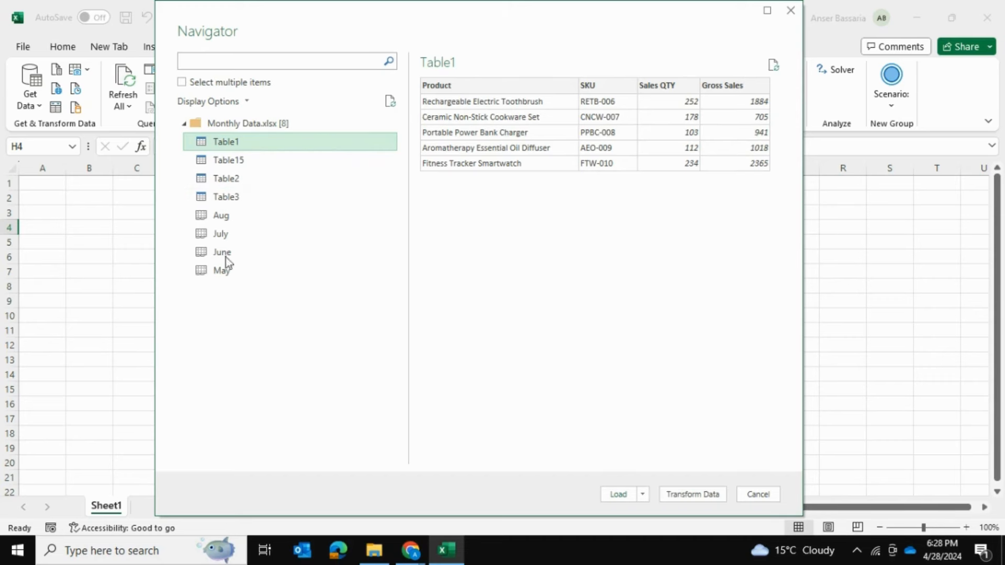
left_click(758, 494)
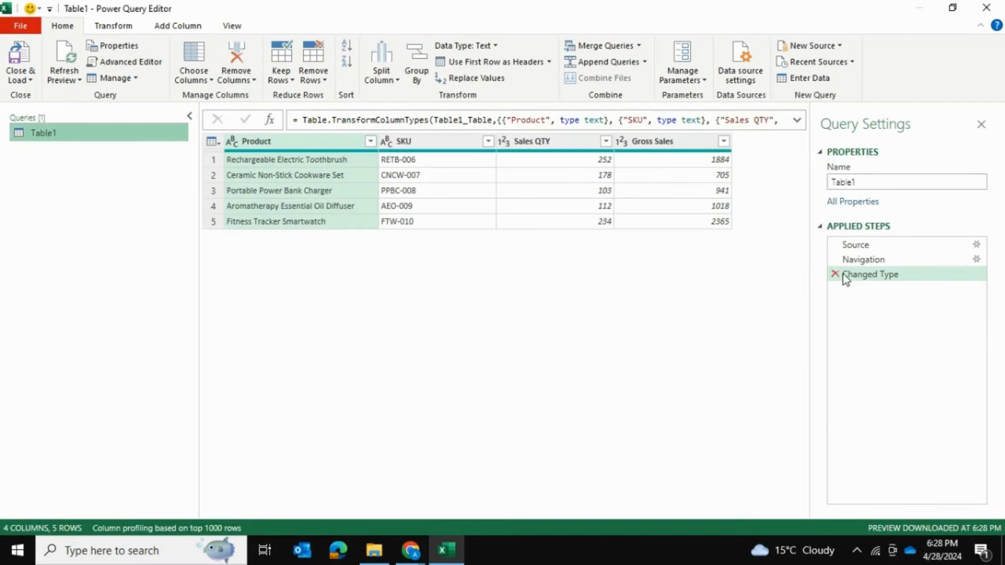
Step: Delete the Changed Type and Navigation applied steps, leaving only Source
left_click(834, 275)
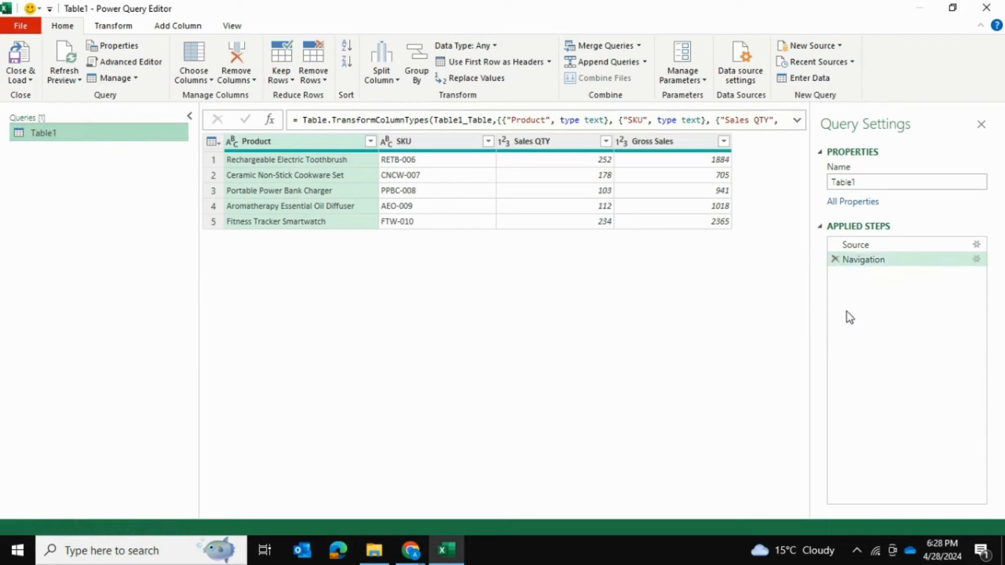
left_click(863, 259)
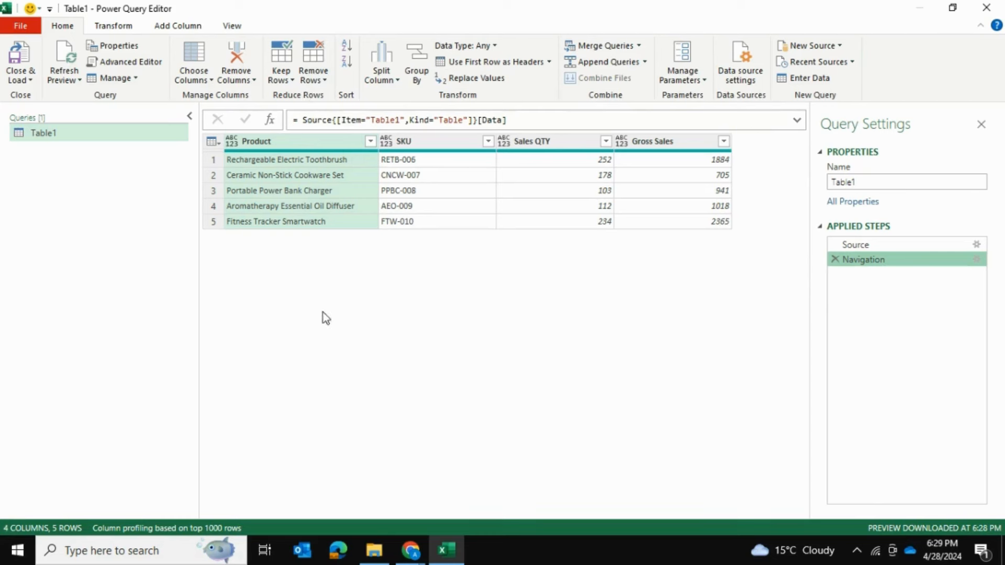
mouse_move(276, 129)
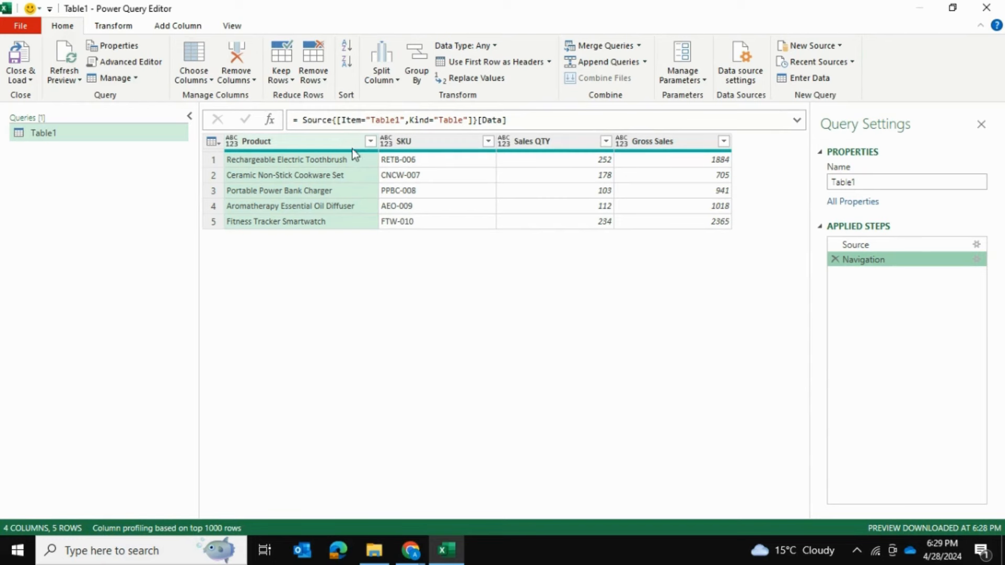
left_click(863, 245)
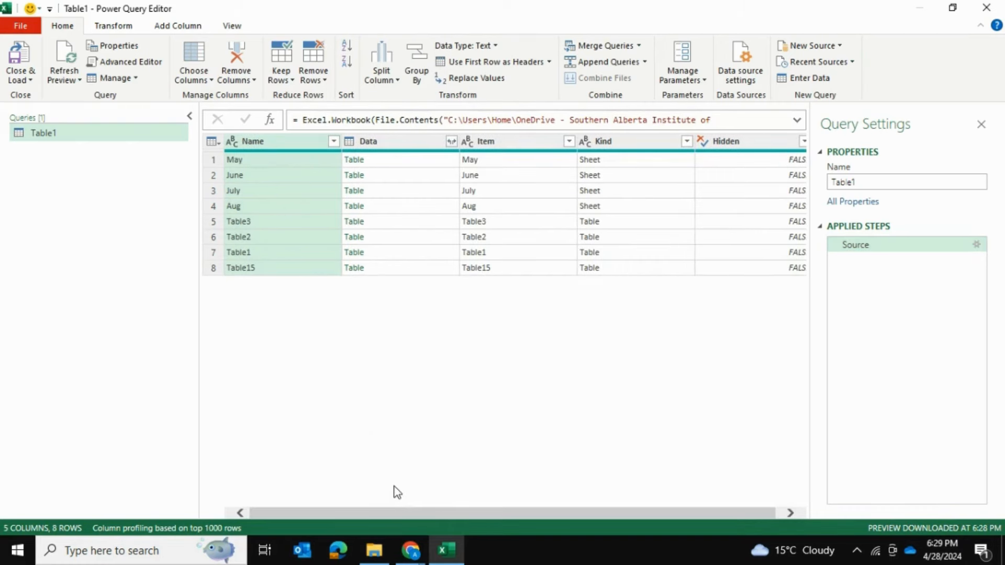
mouse_move(395, 141)
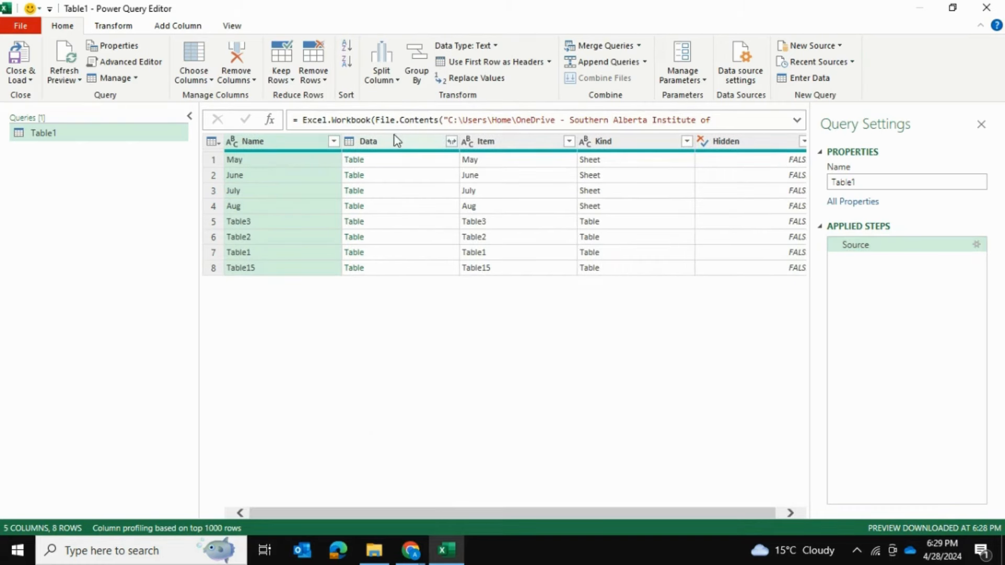
mouse_move(253, 167)
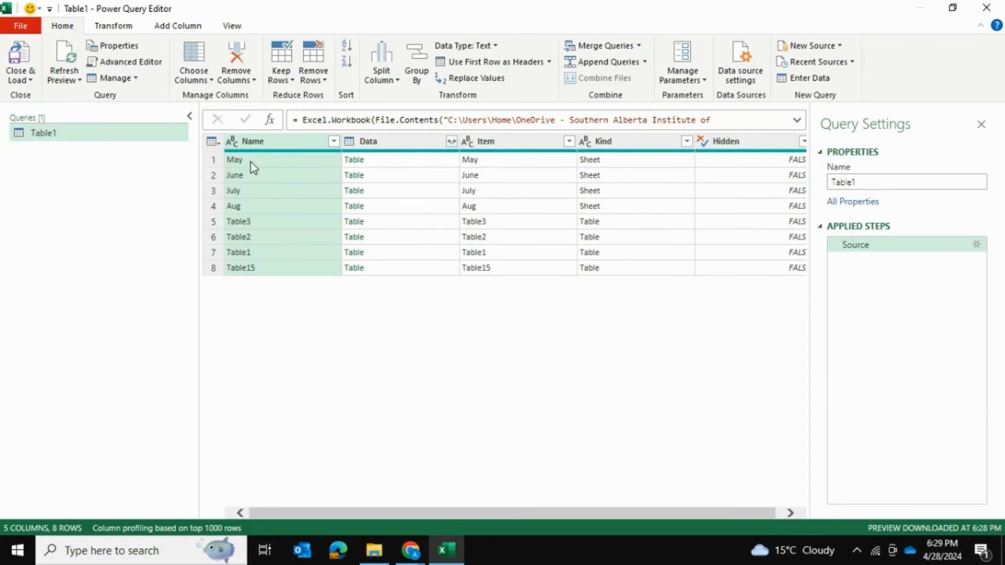
mouse_move(362, 152)
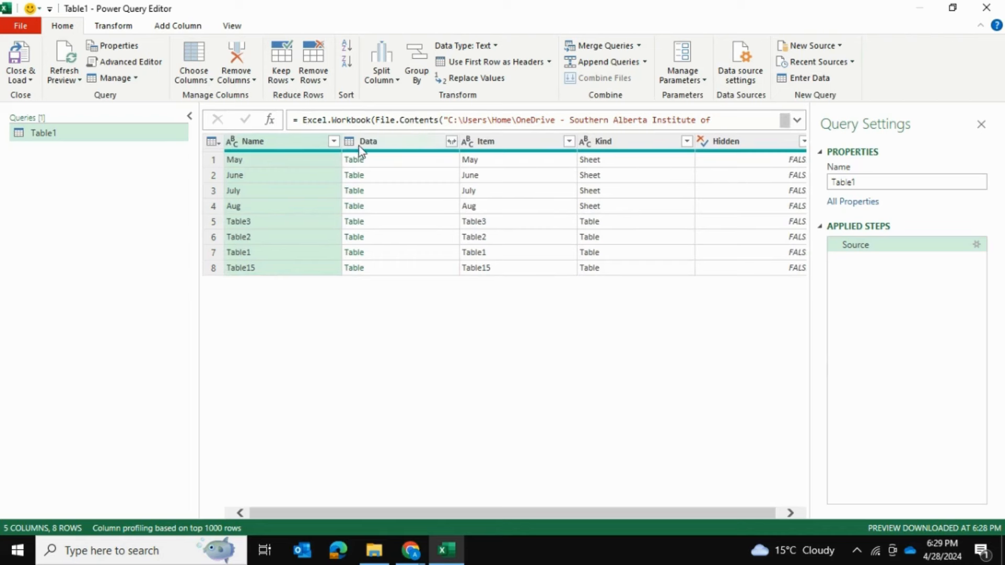
Step: Expand the Data column into Column1–Column4 with the original-name prefix turned off
left_click(449, 141)
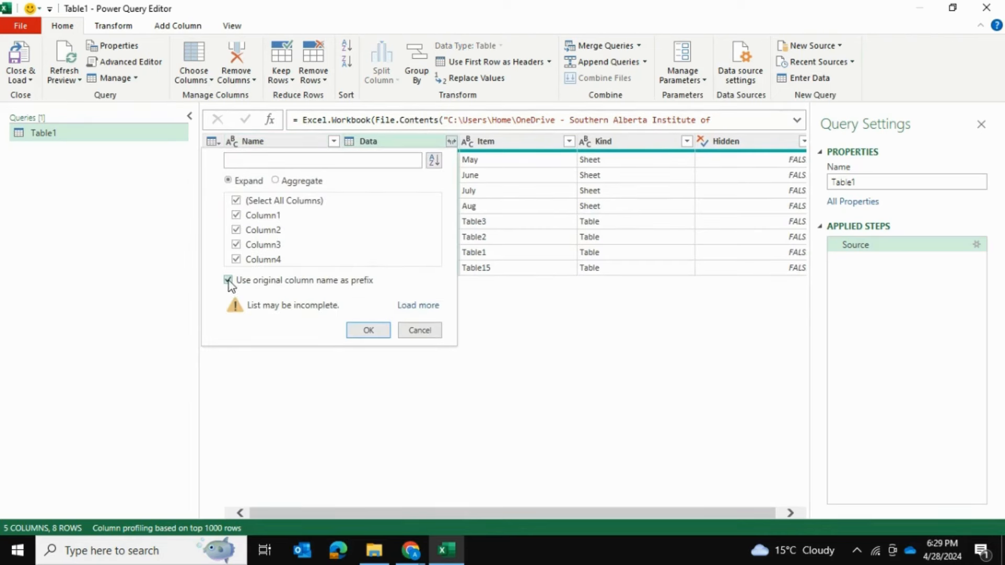
left_click(230, 280)
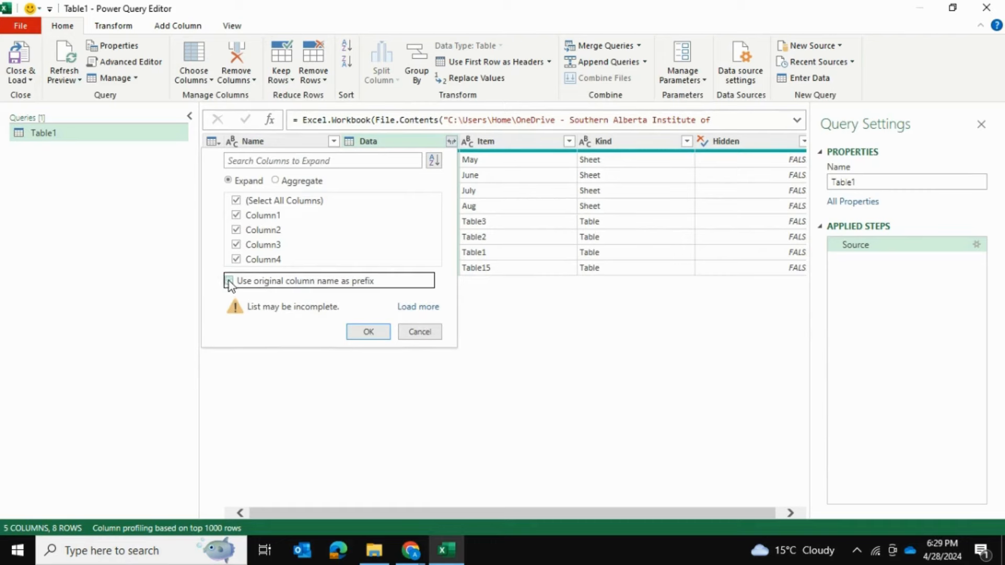
left_click(368, 332)
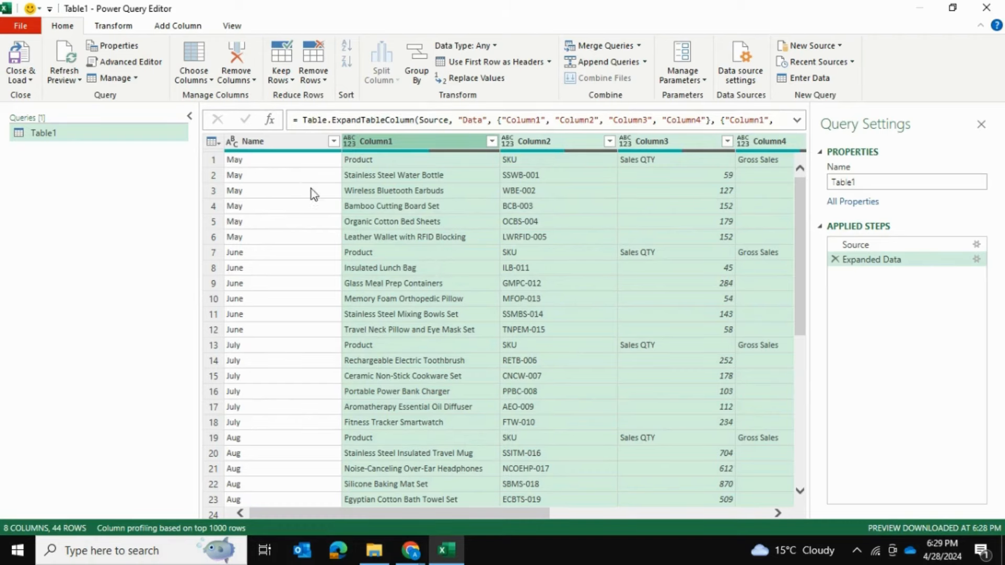
Step: Promote the first row to headers: May, Product, SKU, Sales QTY, Gross Sales
scroll("down", 3)
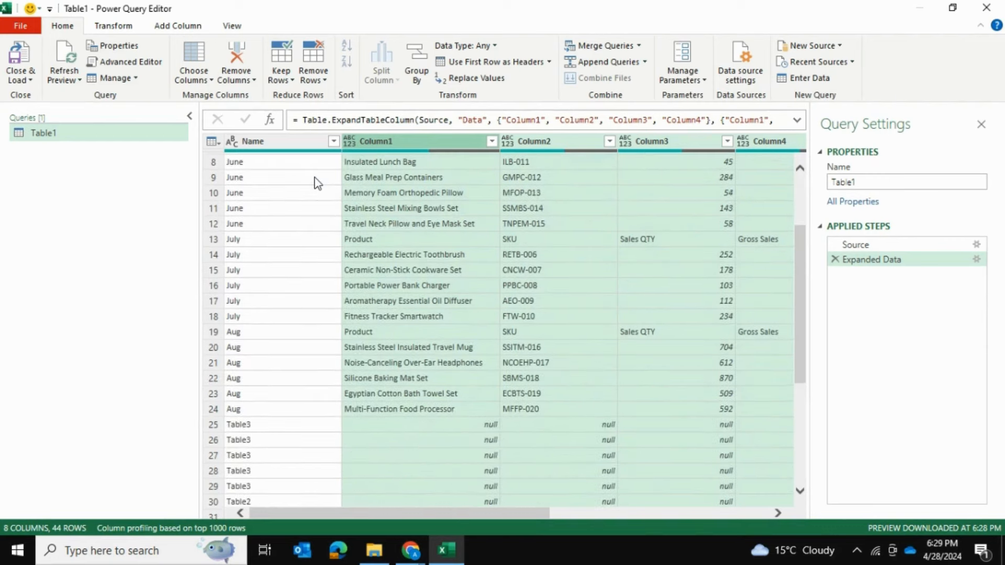
mouse_move(402, 294)
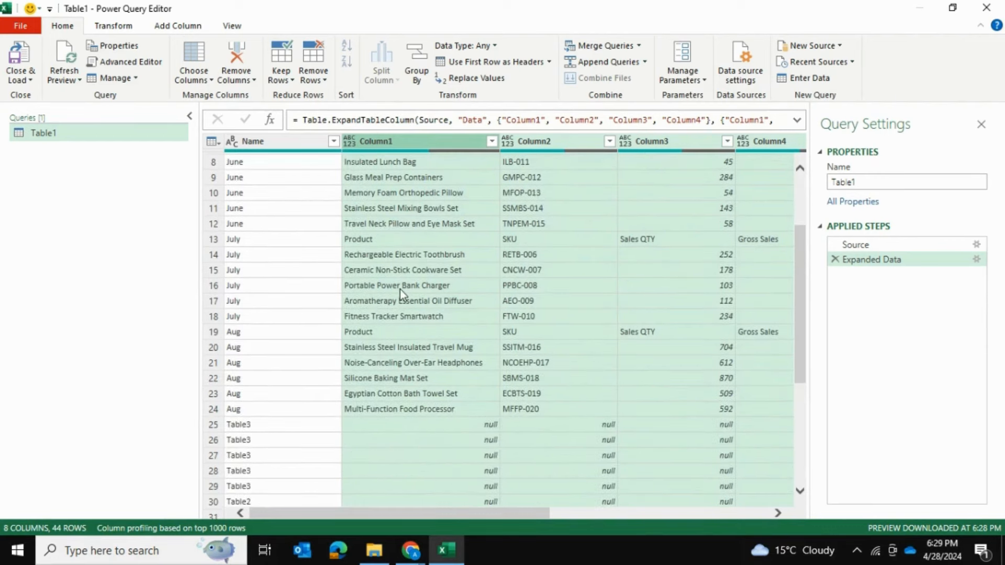
scroll("down", 3)
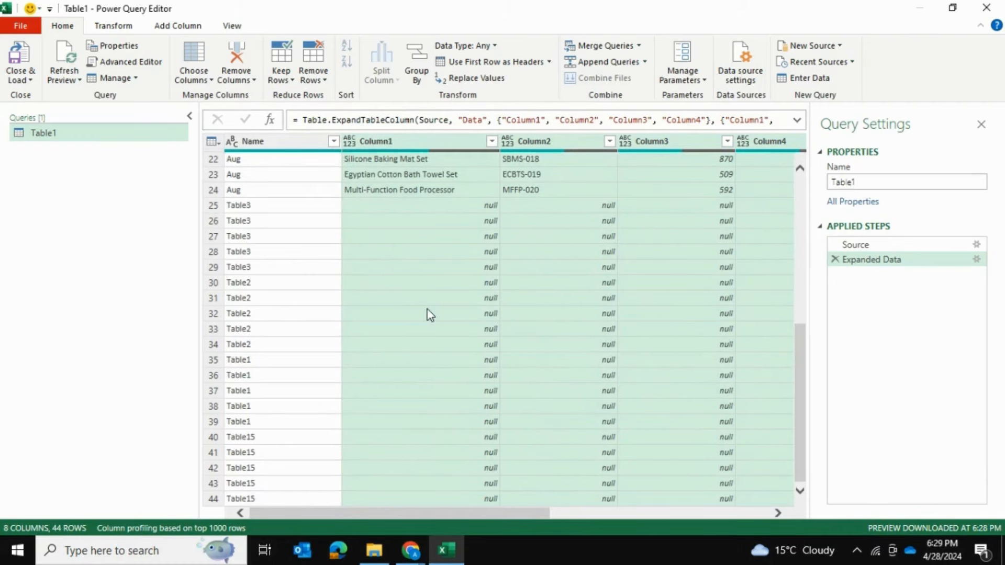
mouse_move(448, 336)
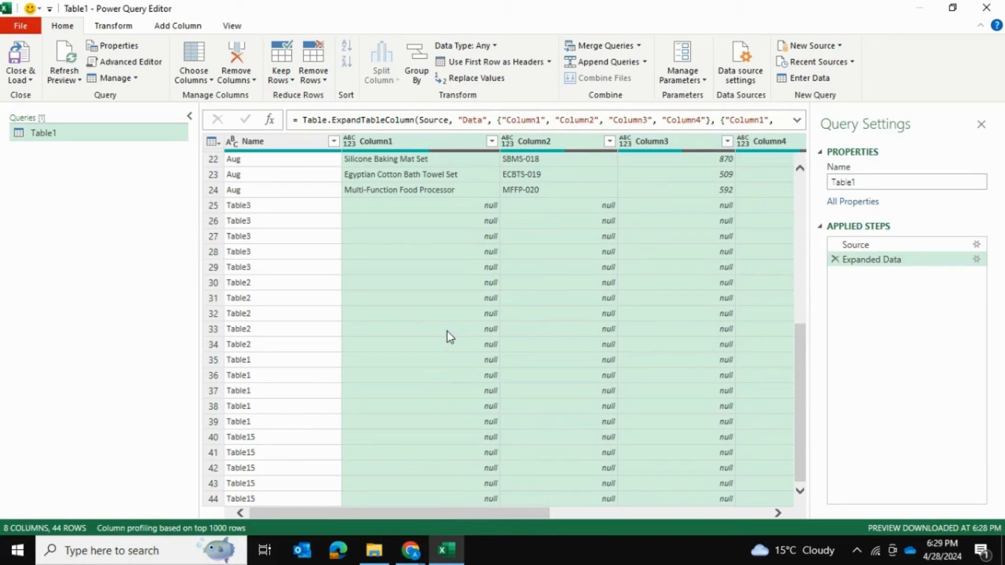
mouse_move(393, 255)
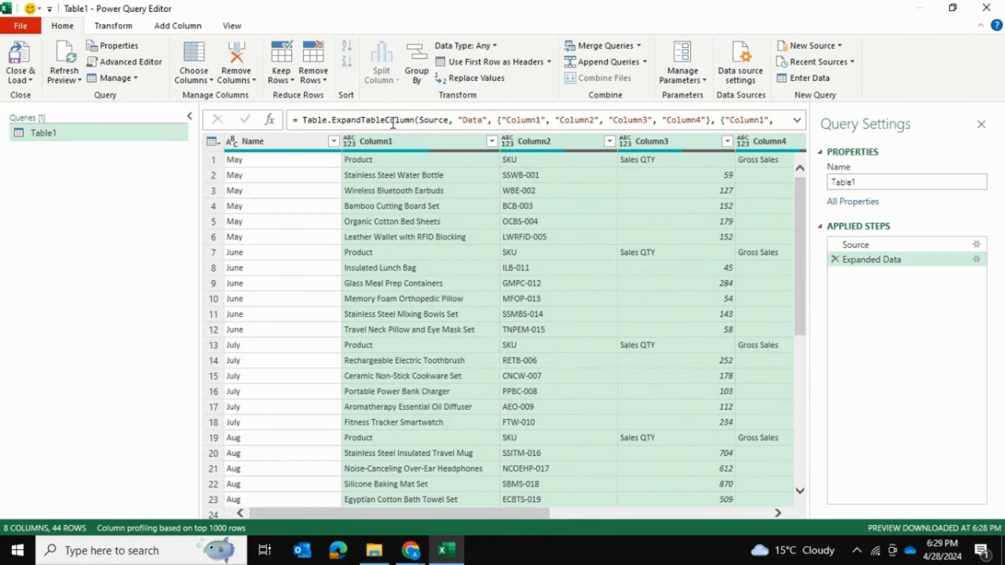
mouse_move(488, 65)
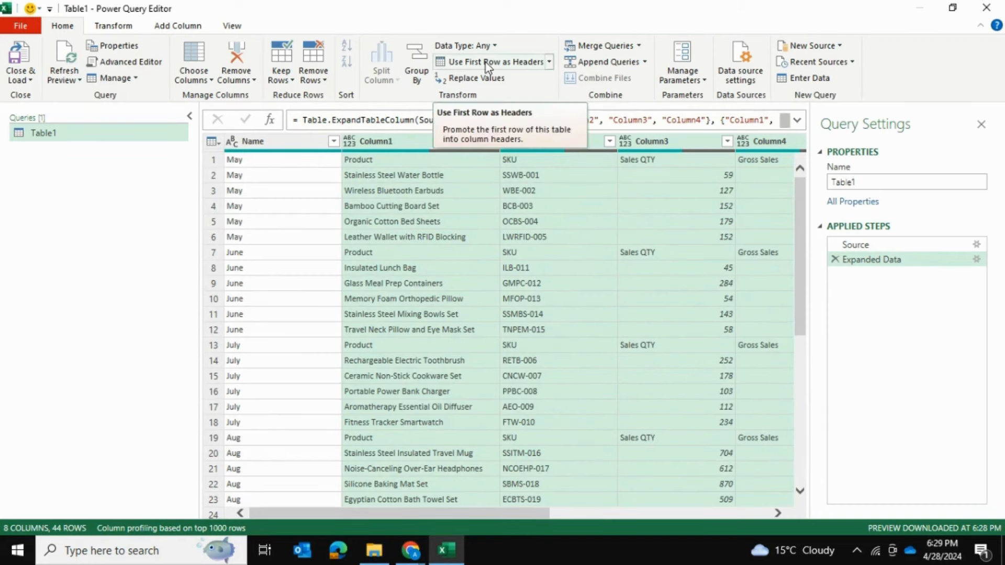
left_click(495, 61)
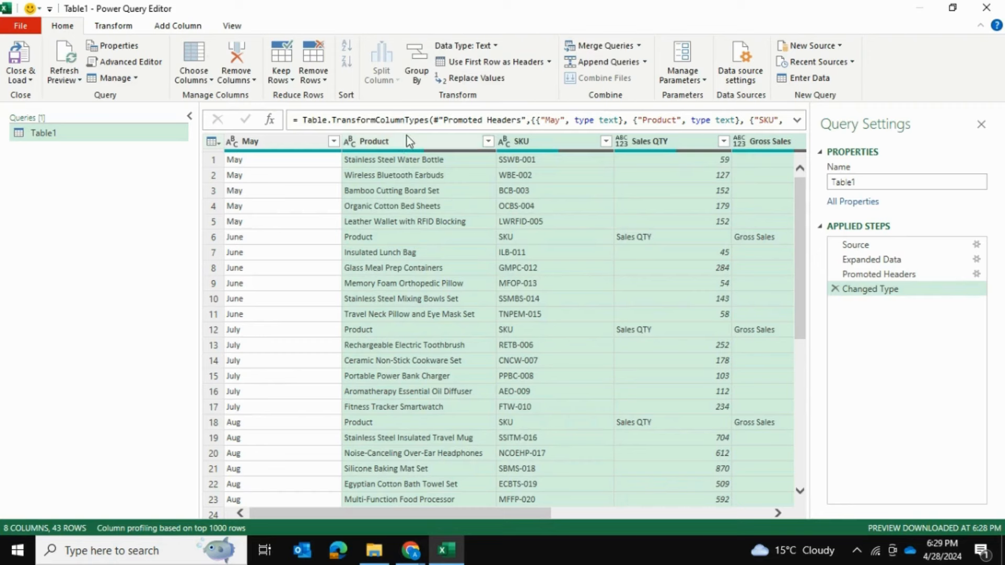
mouse_move(416, 143)
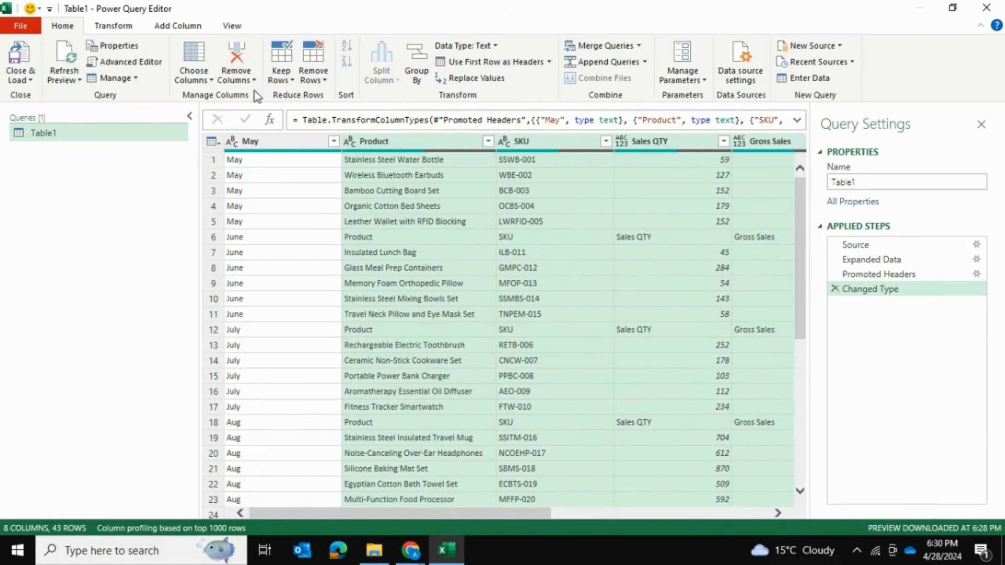
Step: Rename the May column header to 'Month' and review the remaining columns
double_click(249, 142)
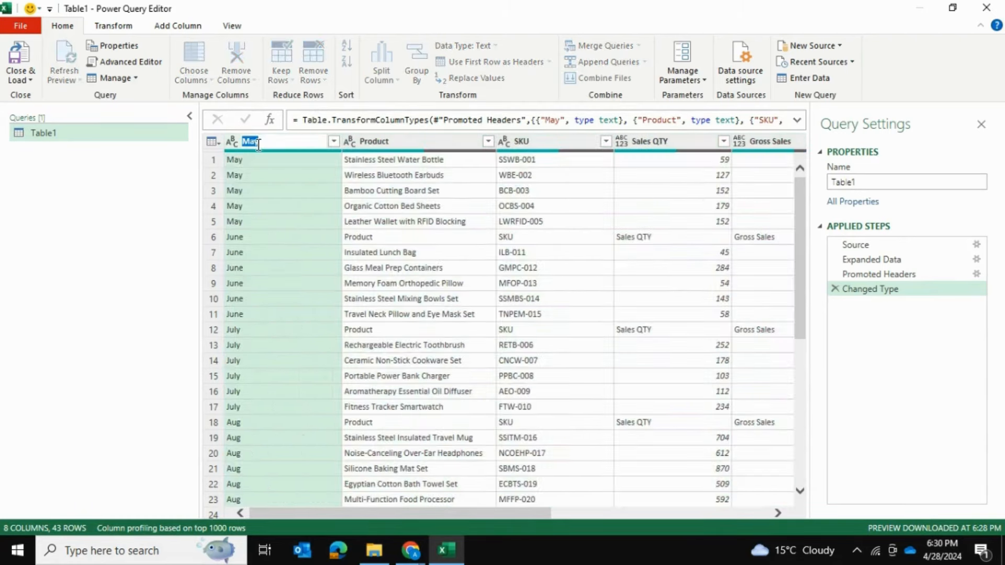
type("Month")
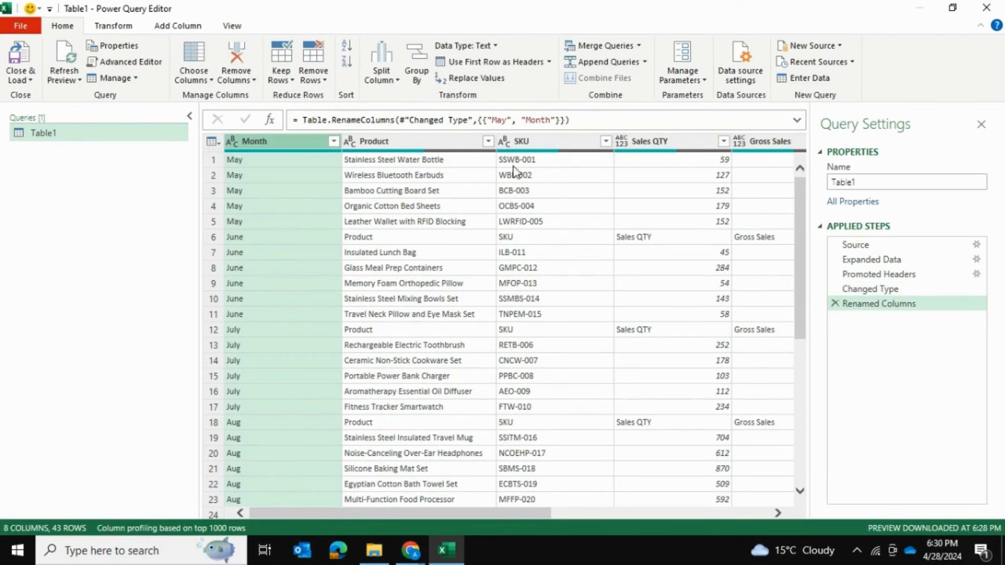
scroll("right", 3)
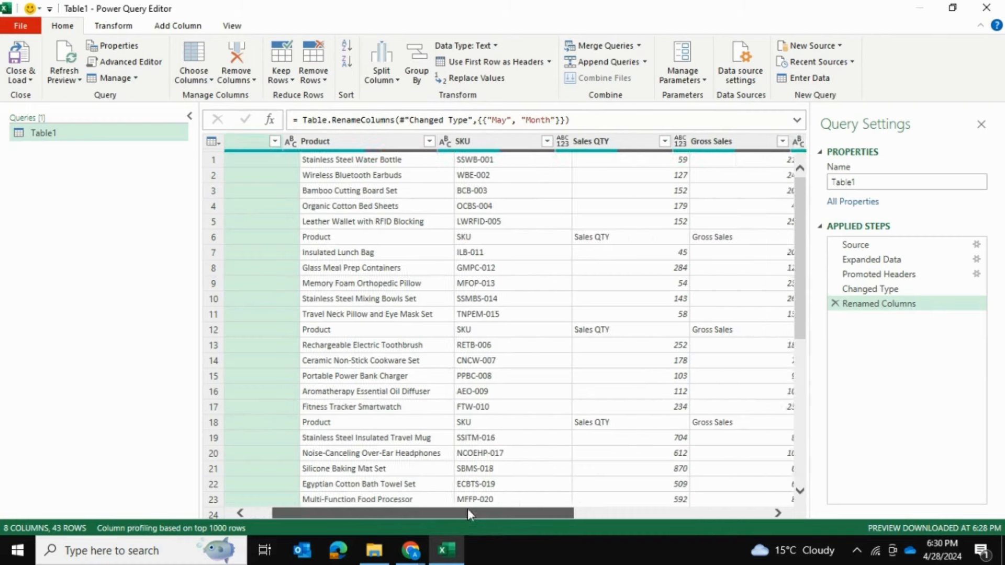
scroll("right", 3)
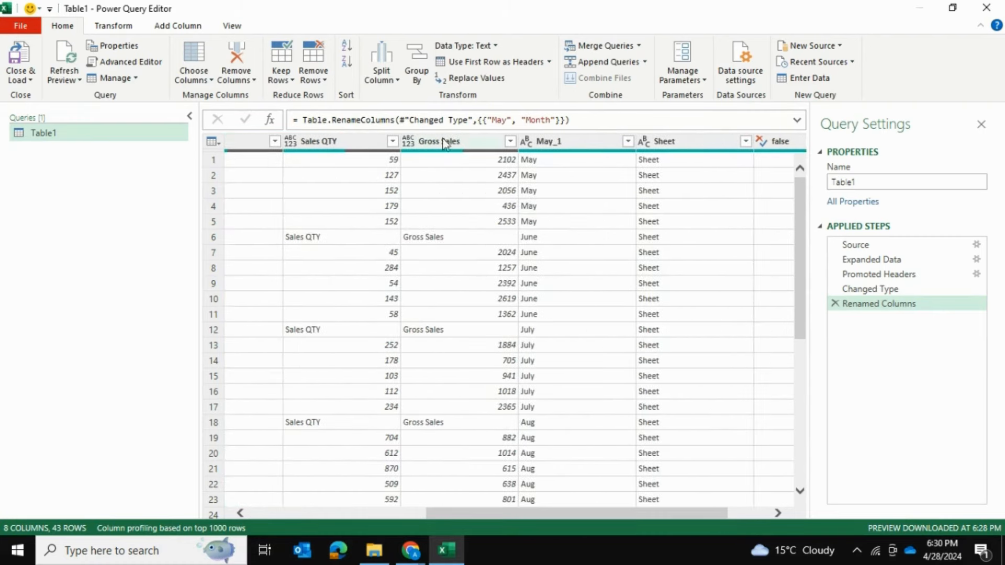
mouse_move(480, 177)
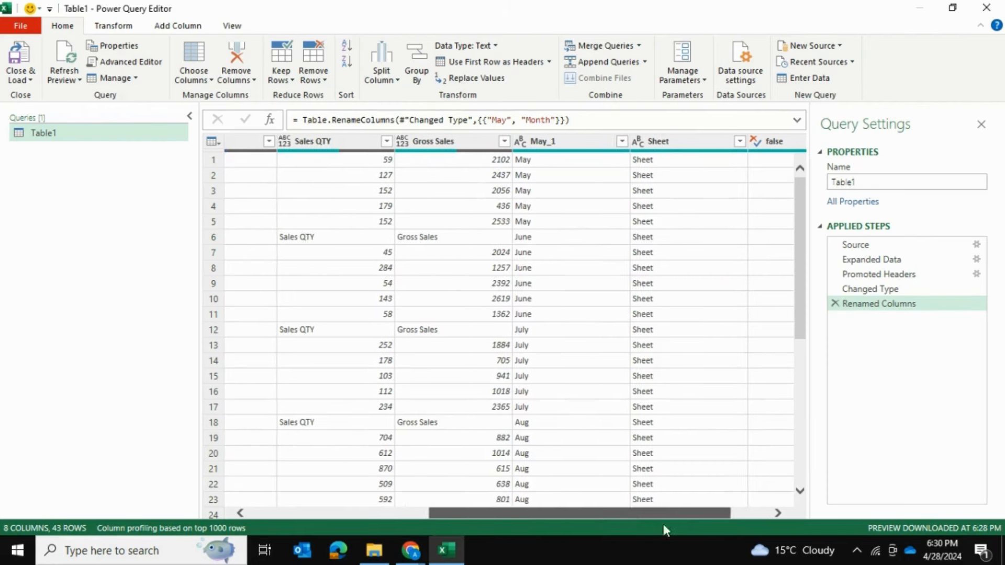
scroll("right", 3)
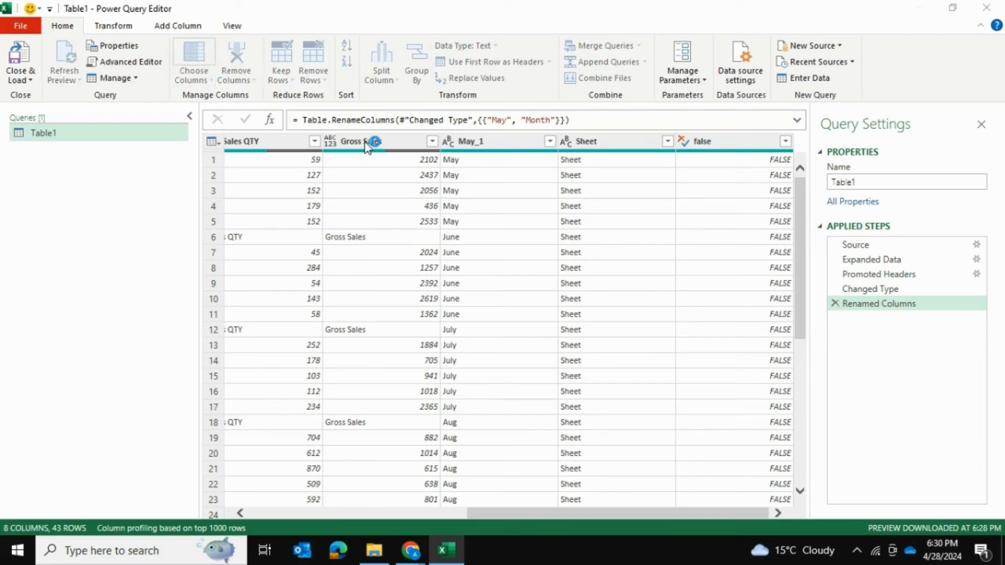
Step: Uncheck May_1, Sheet and false in Choose Columns, keeping the five sales columns
left_click(193, 57)
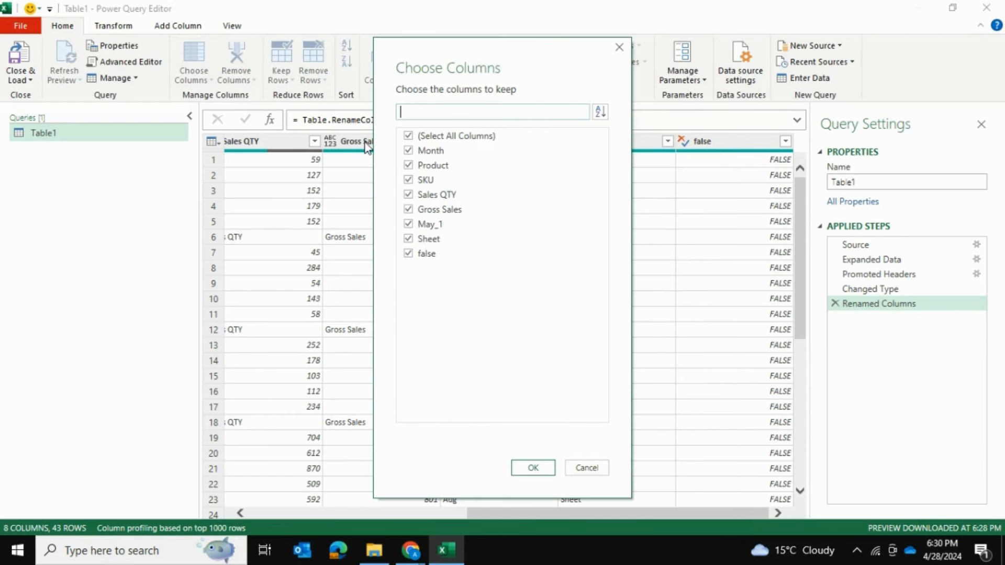
left_click(408, 239)
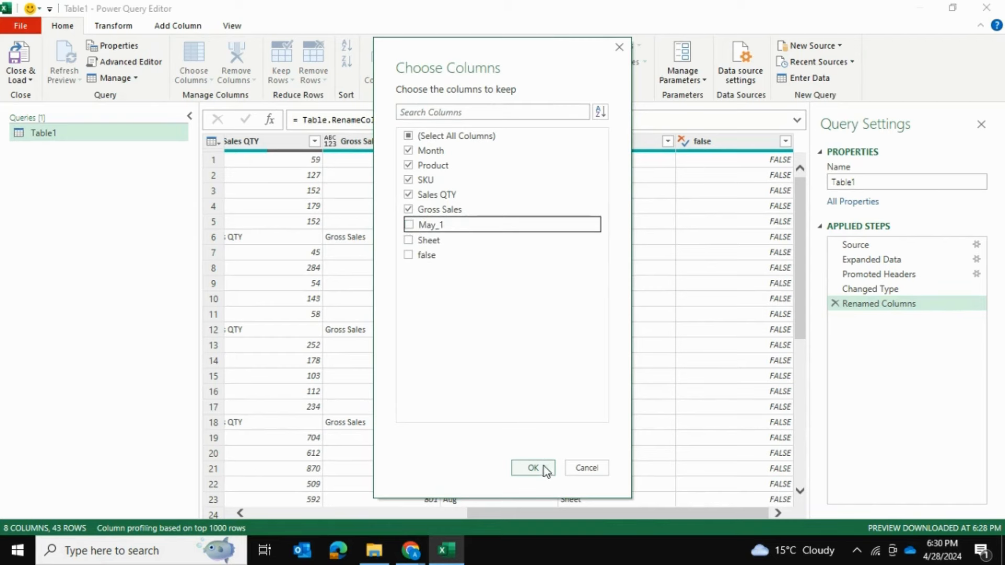
left_click(532, 468)
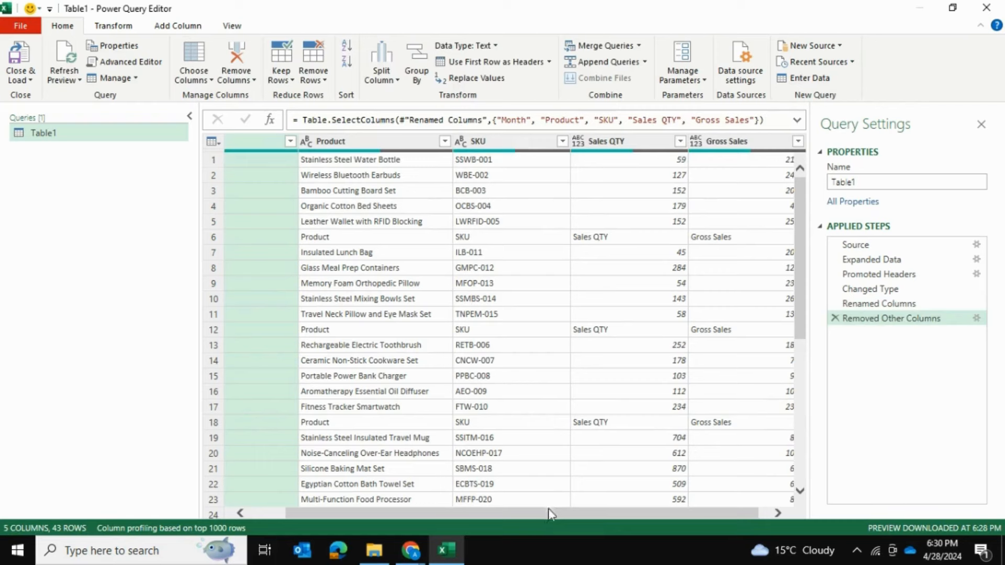
Step: Filter (null) out of the Product column, leaving 23 rows
scroll("left", 3)
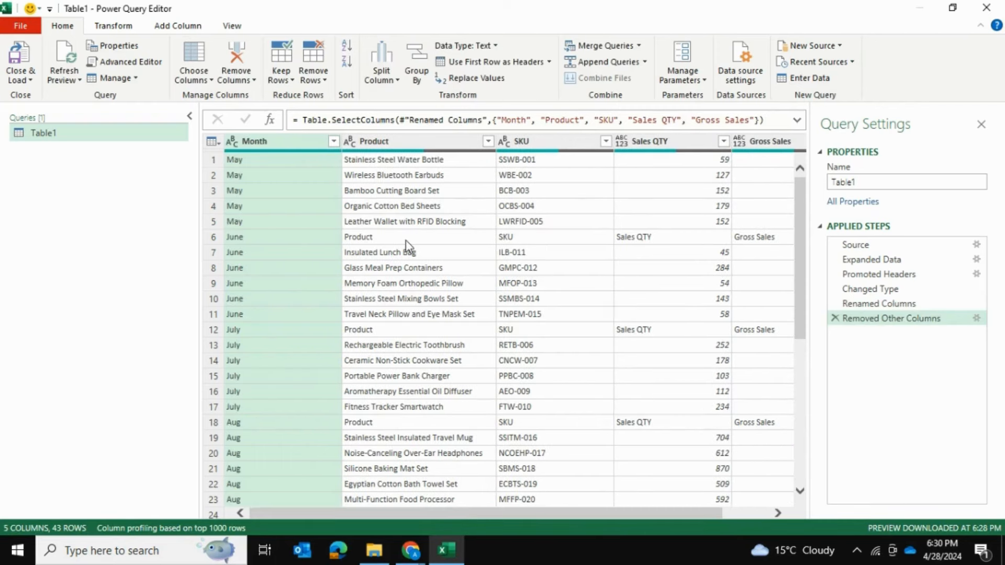
scroll("down", 3)
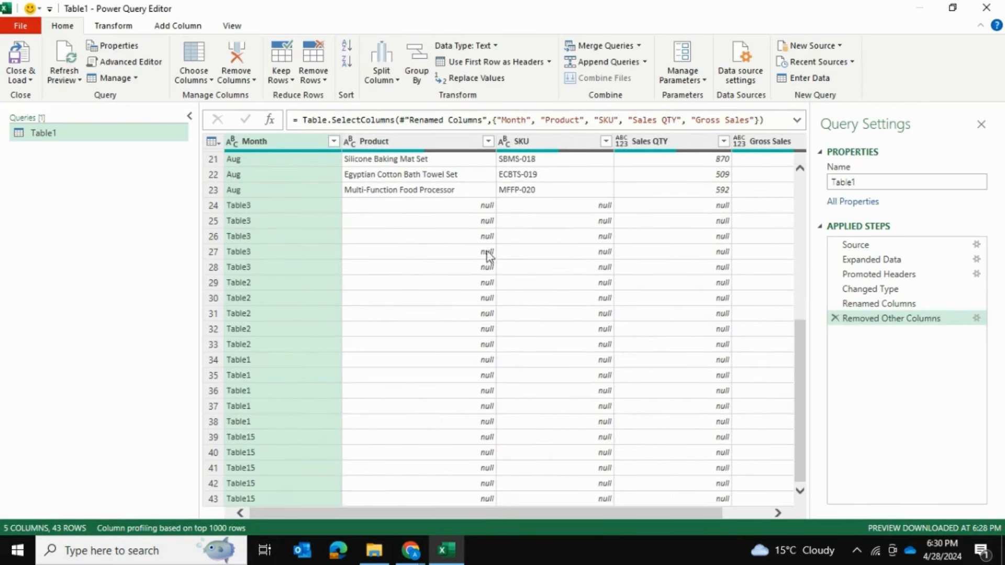
mouse_move(452, 311)
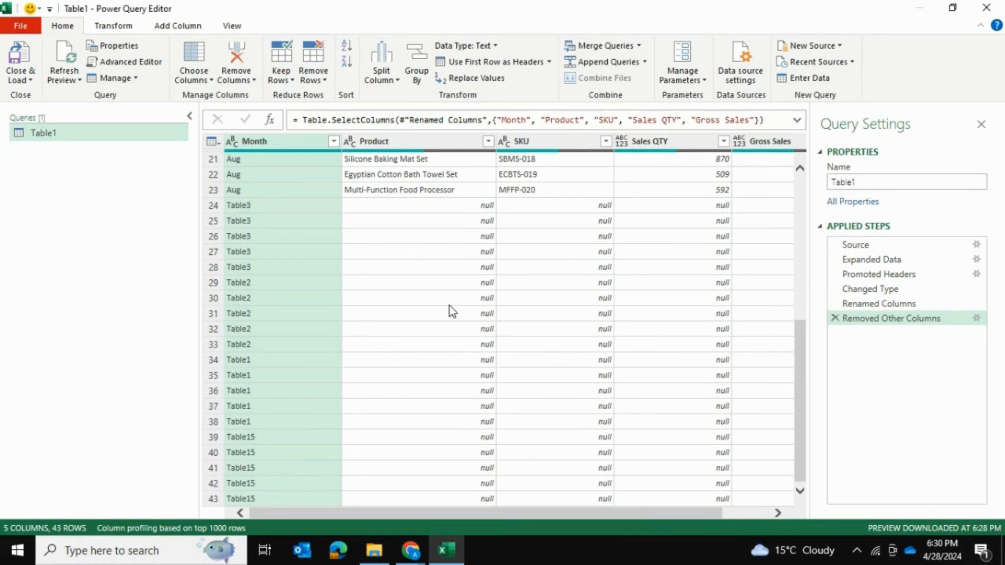
mouse_move(583, 149)
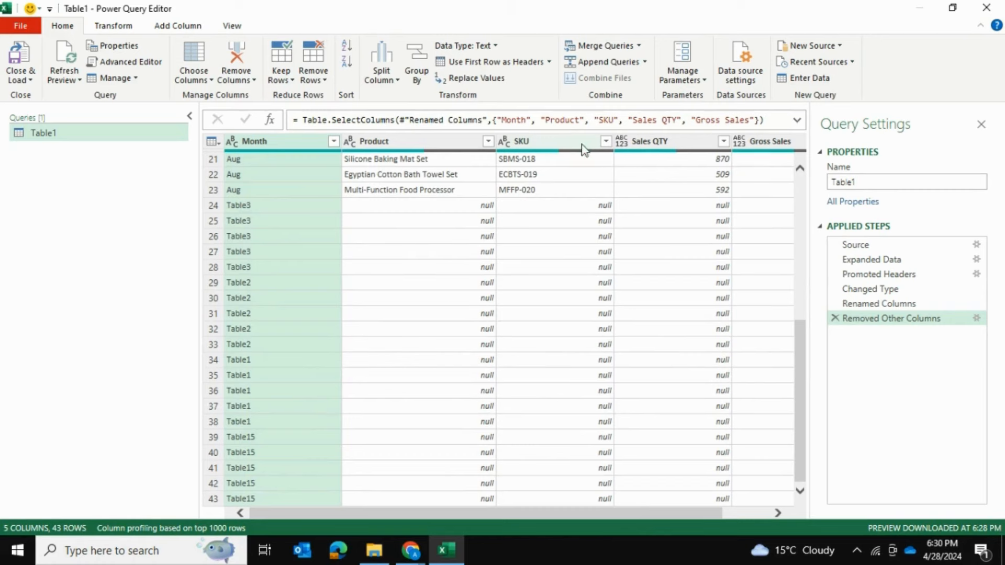
mouse_move(427, 144)
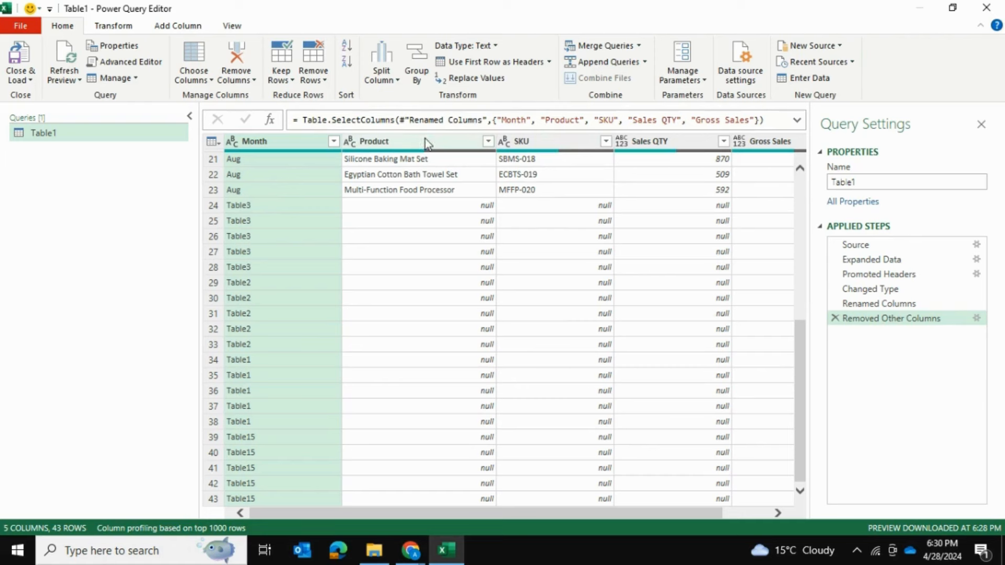
mouse_move(482, 211)
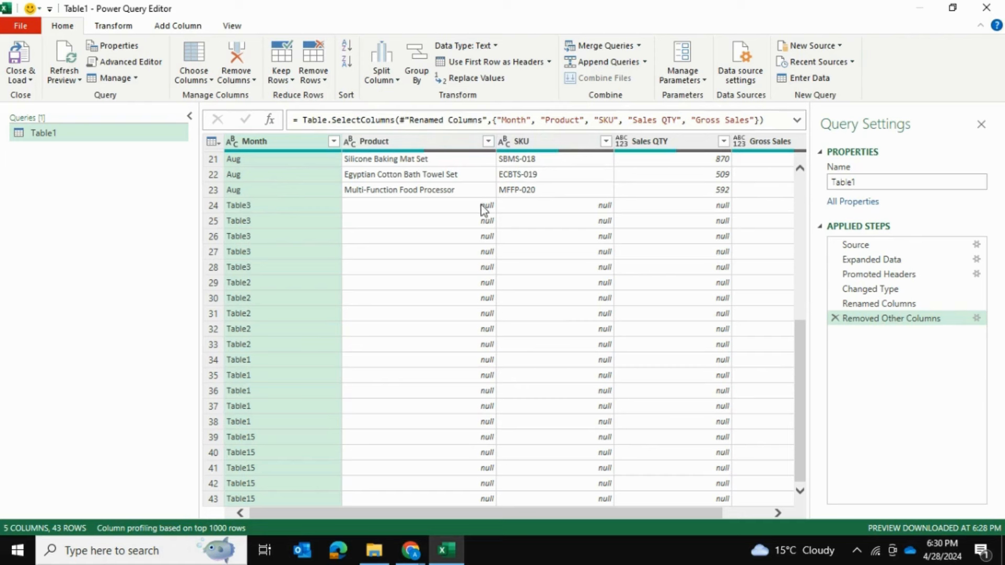
mouse_move(441, 210)
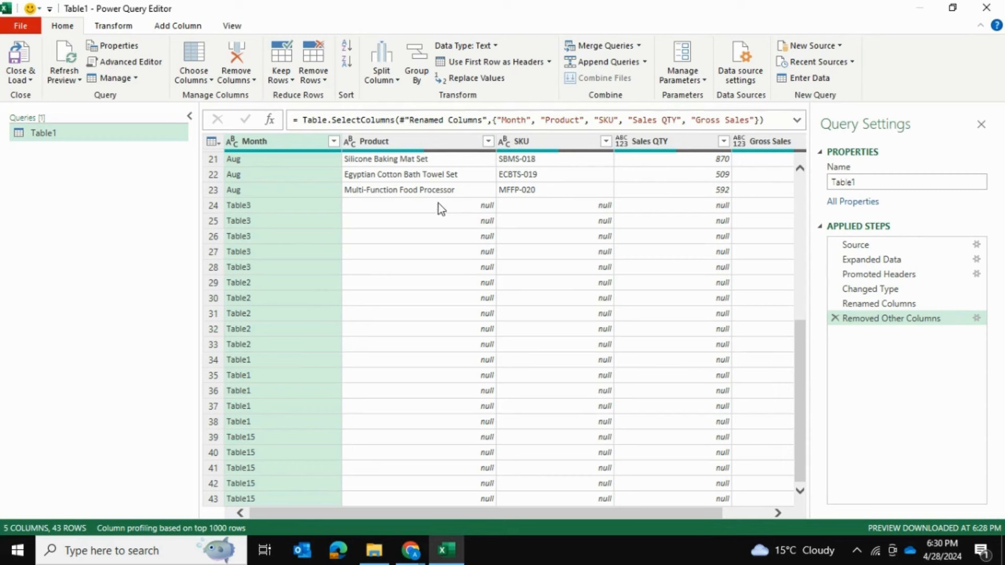
mouse_move(486, 214)
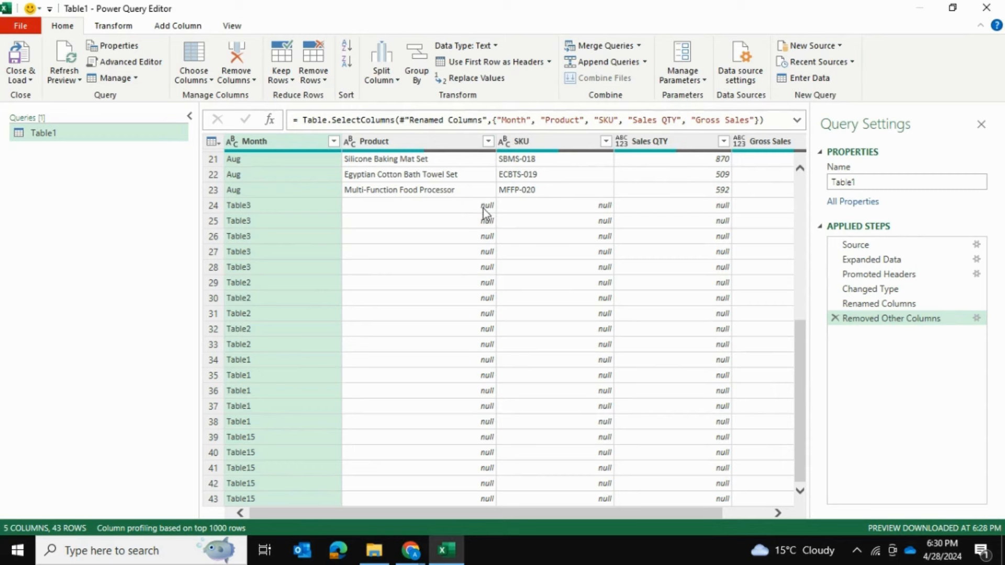
mouse_move(489, 212)
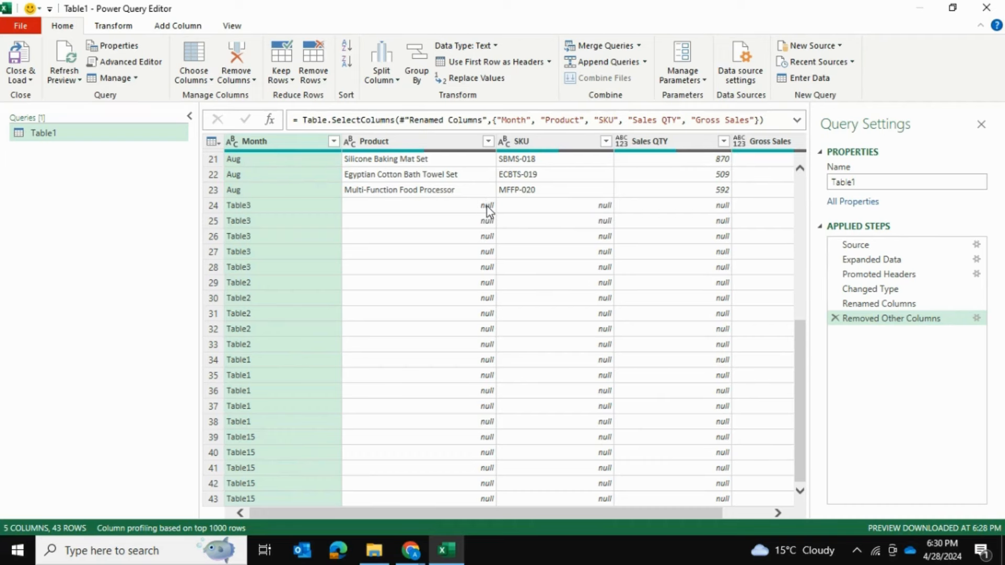
mouse_move(486, 215)
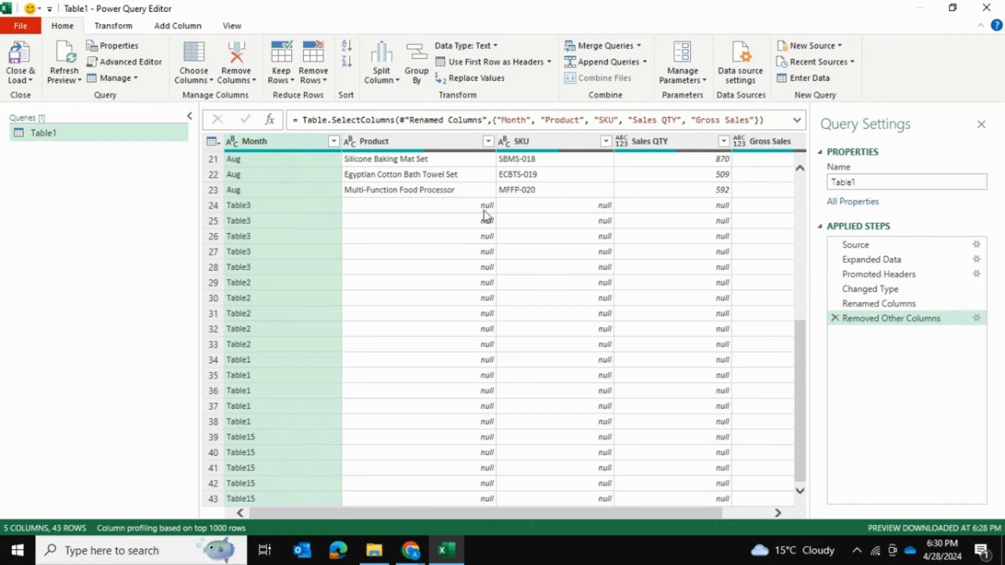
left_click(488, 142)
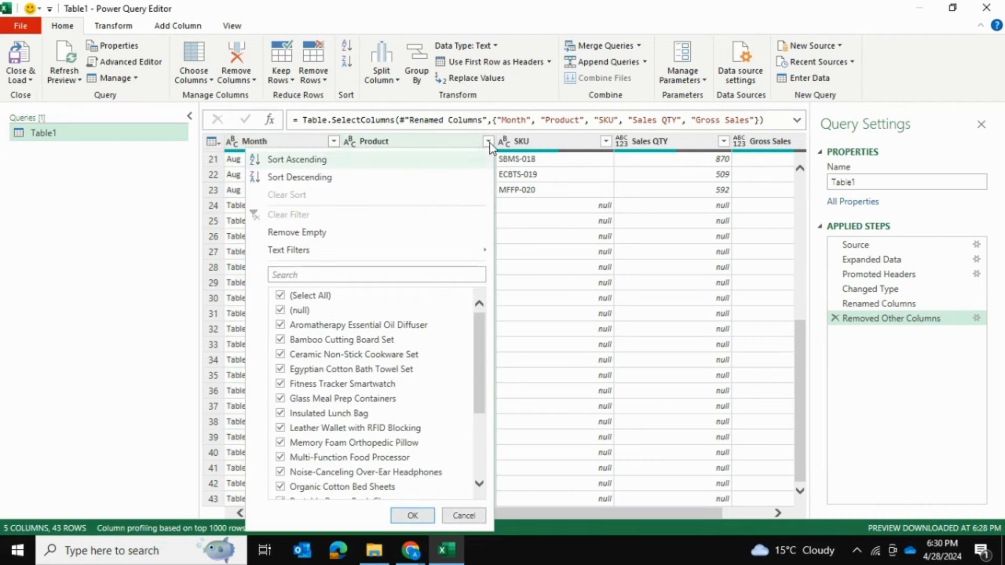
left_click(280, 311)
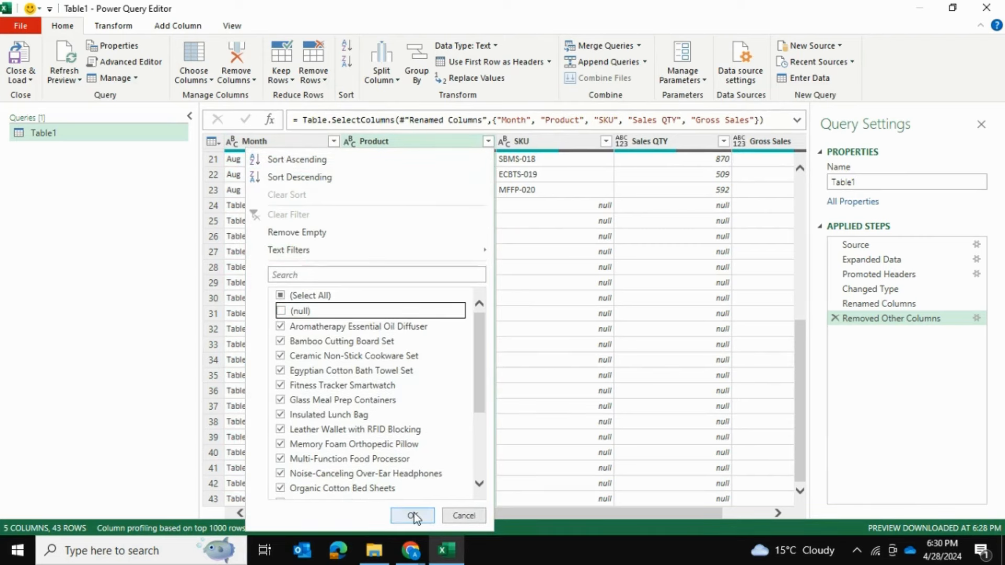
left_click(412, 515)
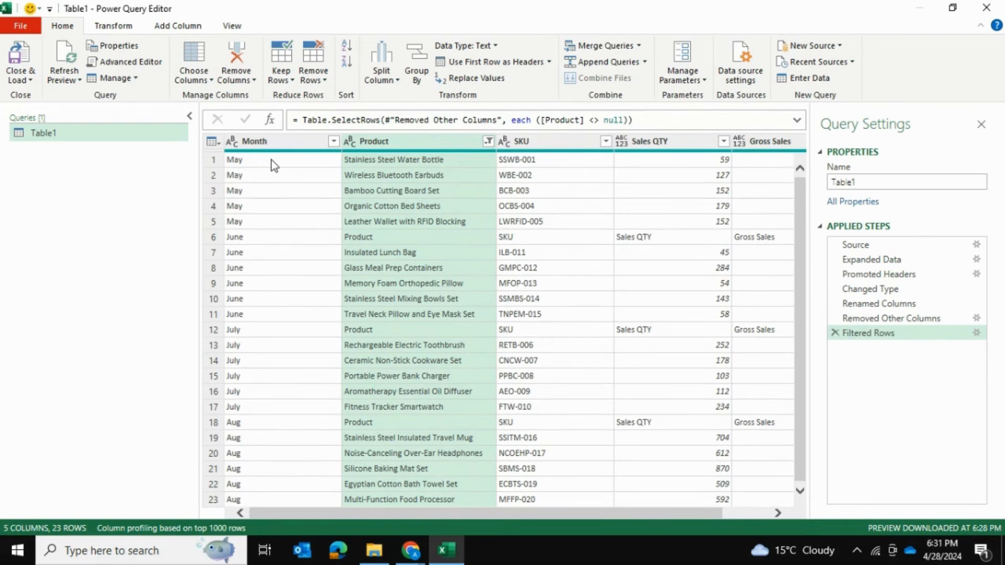
mouse_move(237, 243)
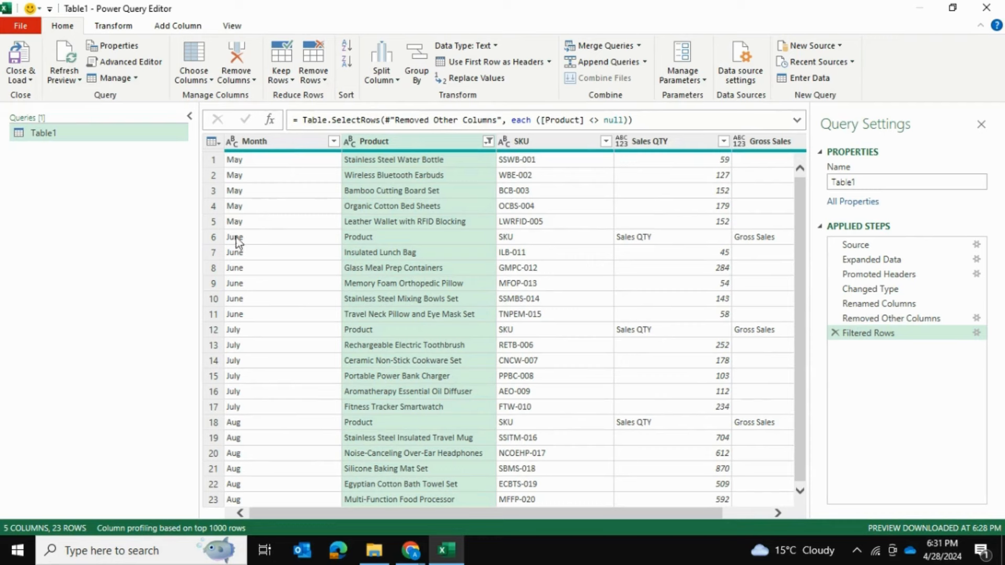
mouse_move(297, 250)
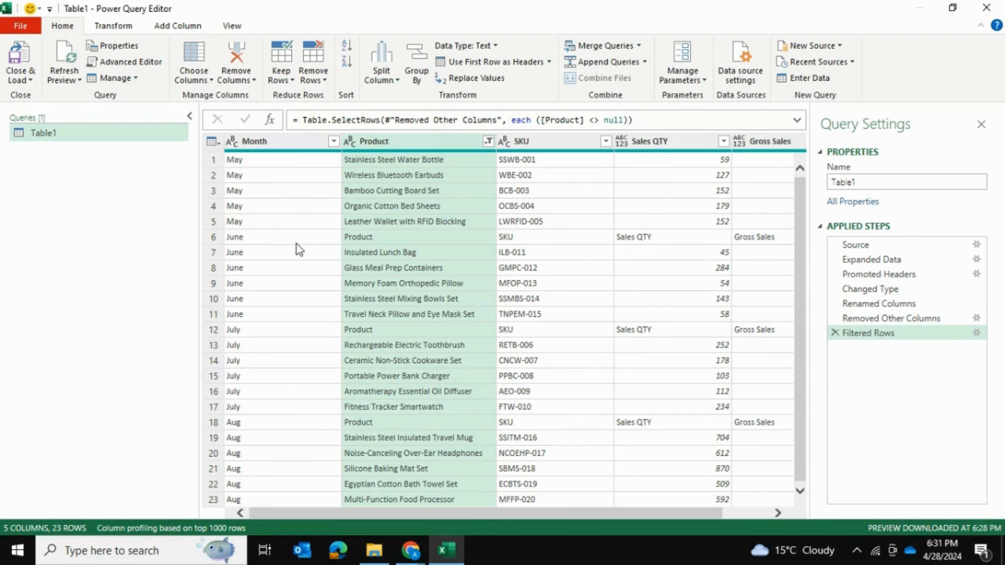
left_click(259, 236)
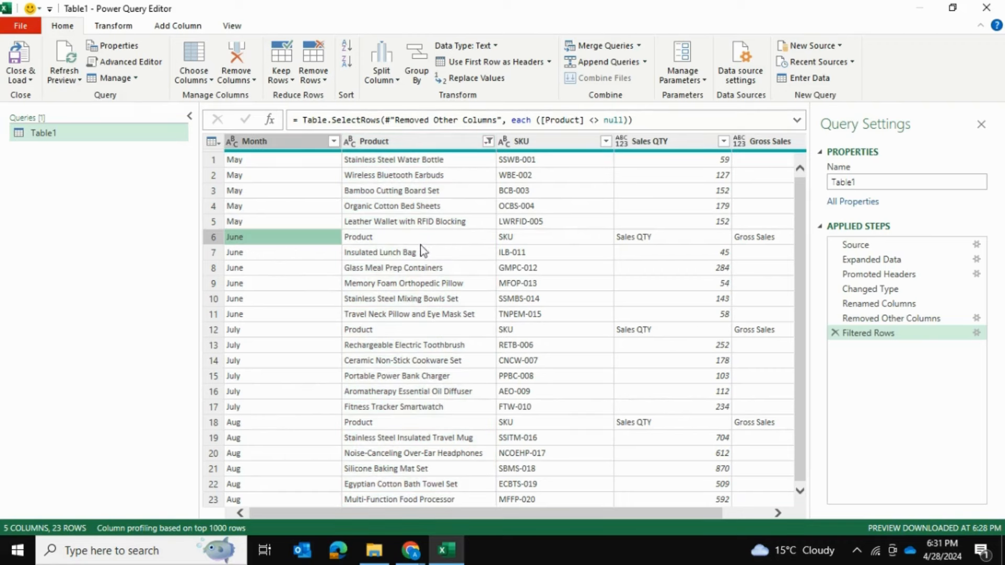
mouse_move(343, 248)
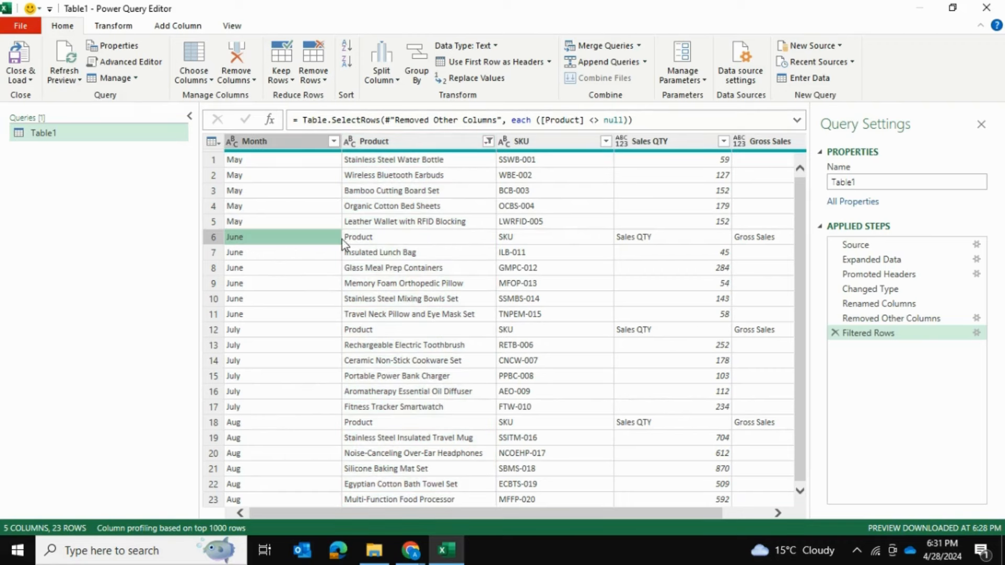
mouse_move(392, 236)
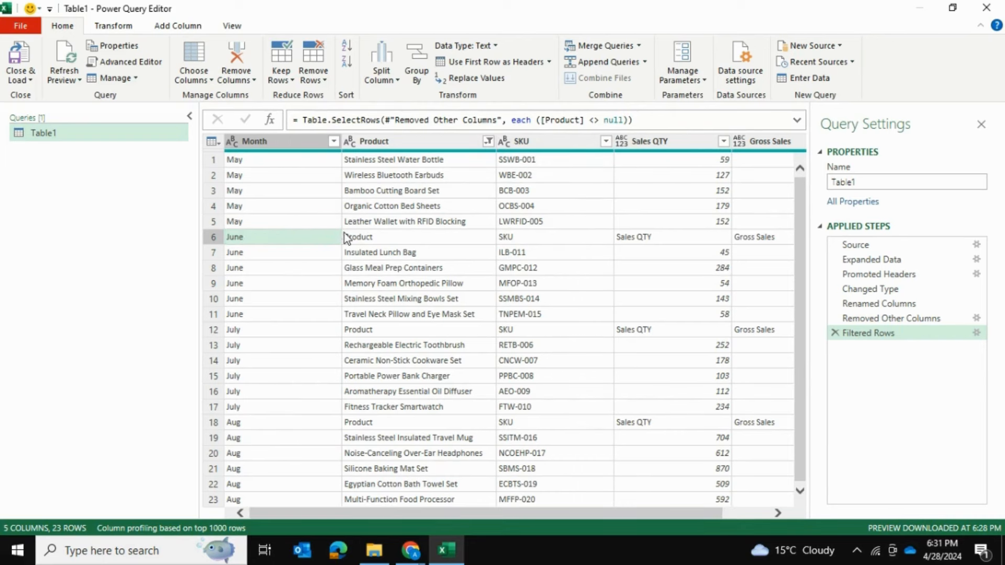
mouse_move(277, 344)
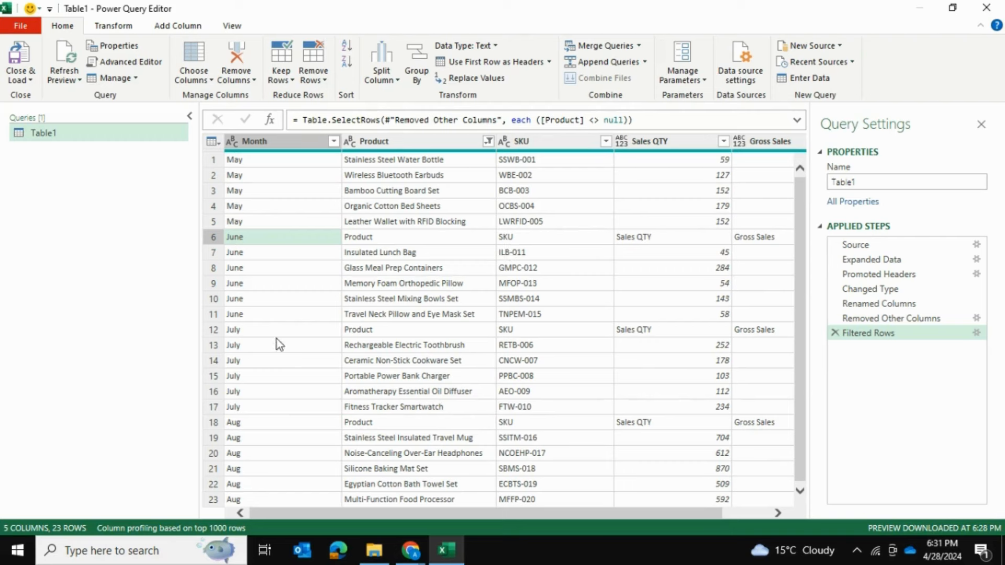
mouse_move(429, 280)
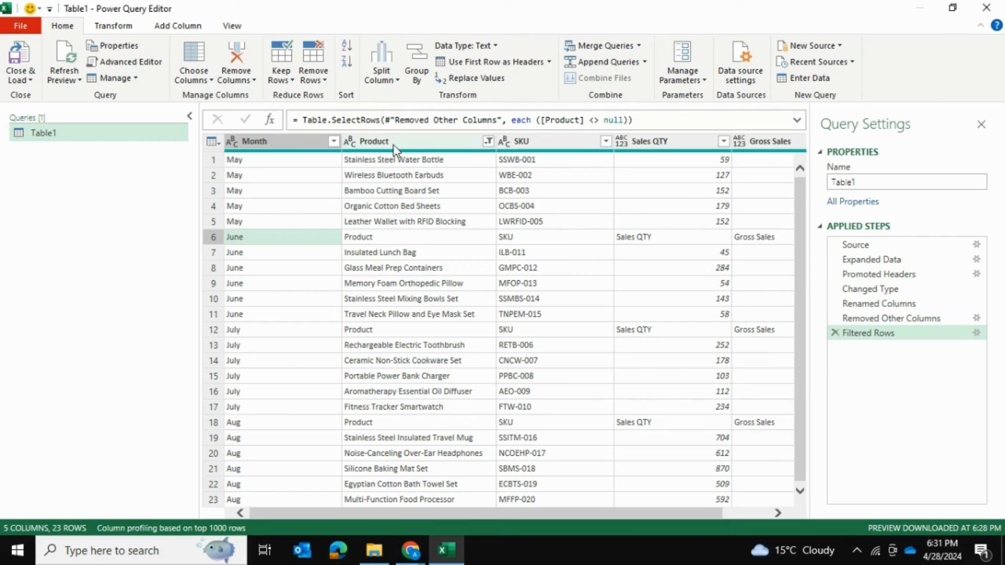
mouse_move(372, 221)
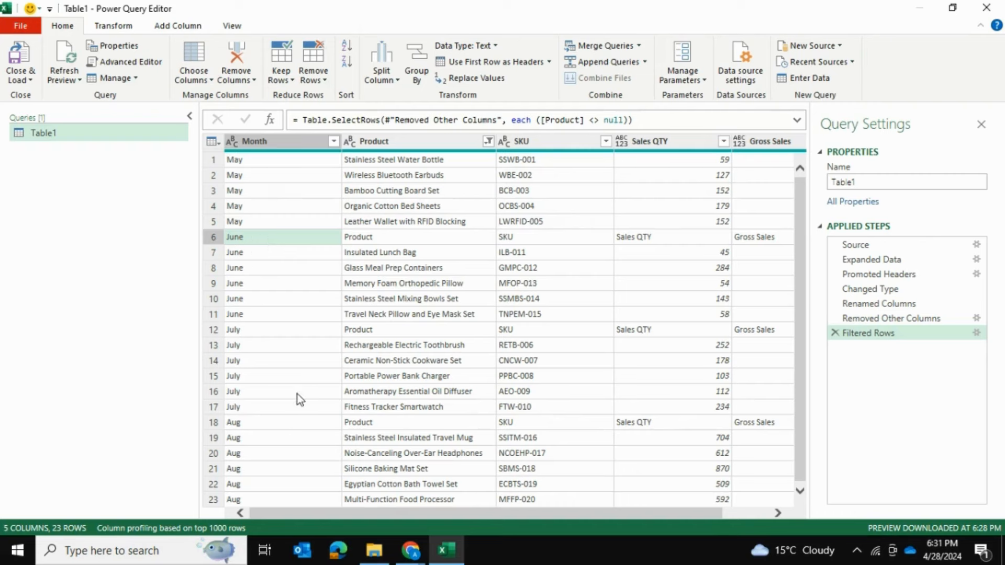
mouse_move(500, 329)
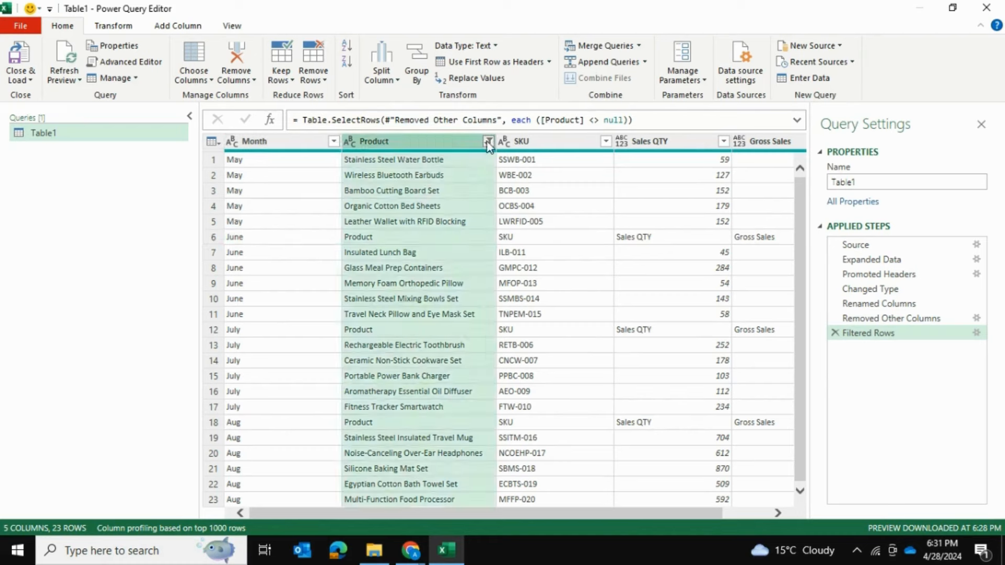
Step: Exclude the repeated 'Product' header rows via the Product filter, leaving 20 rows
left_click(486, 142)
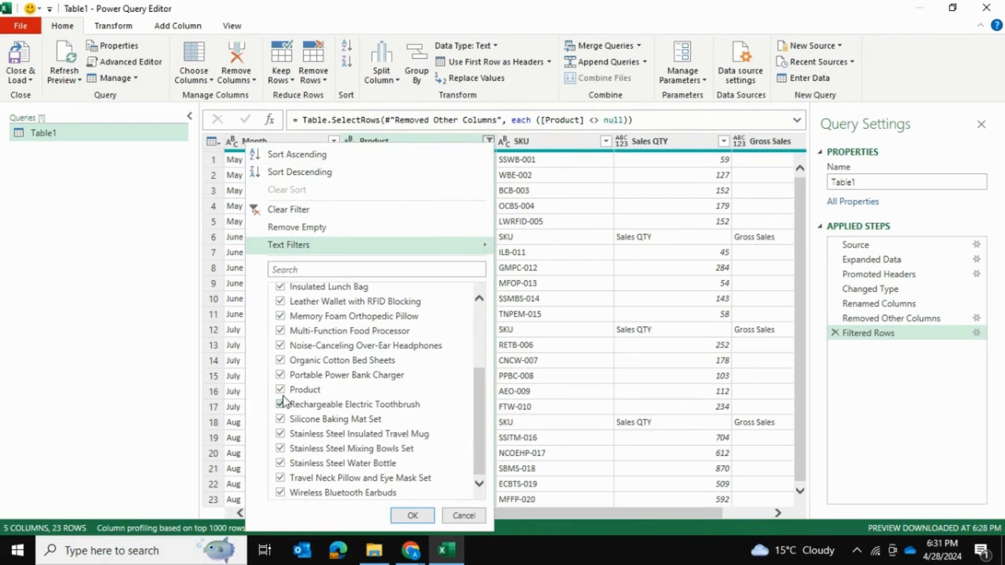
left_click(412, 516)
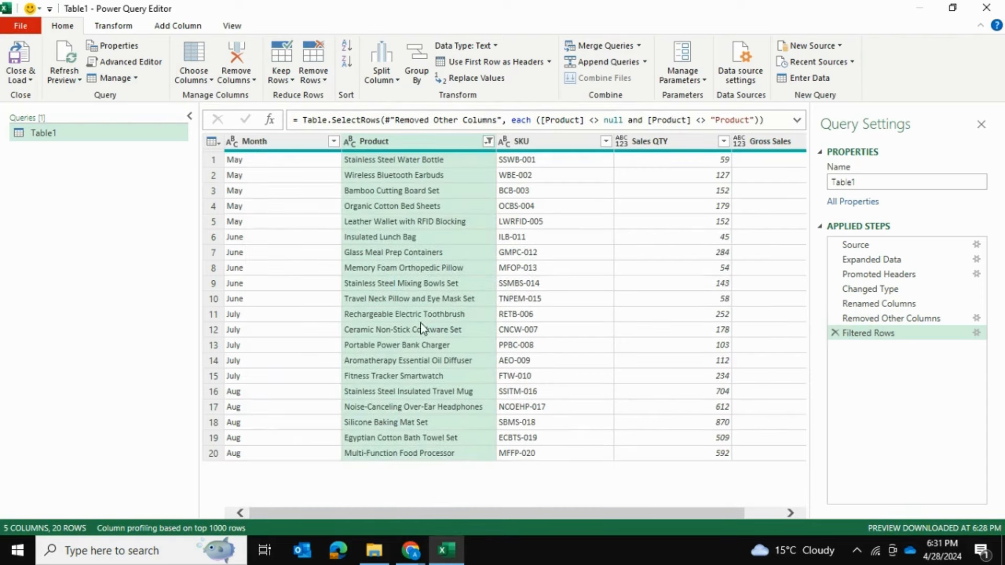
mouse_move(446, 514)
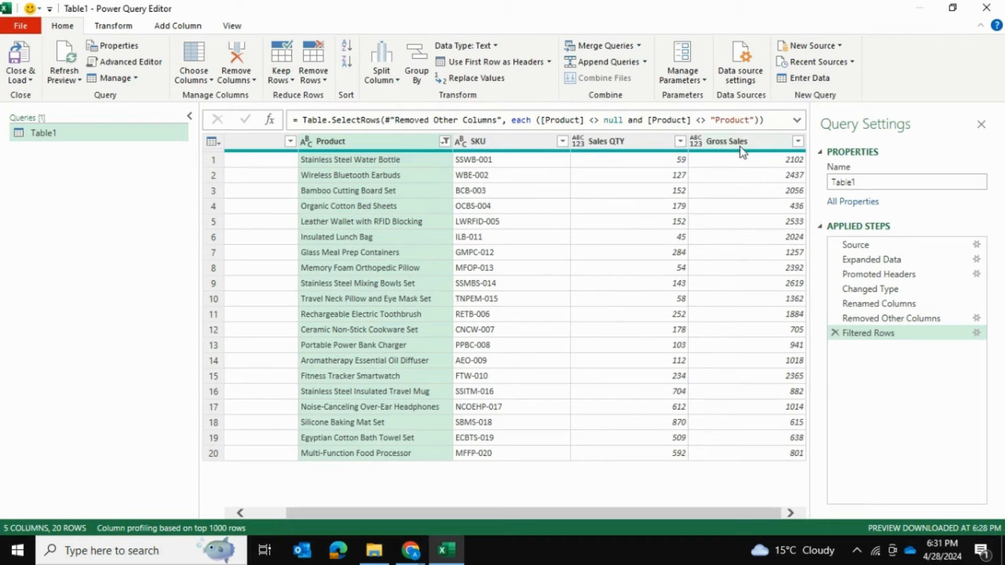
right_click(739, 152)
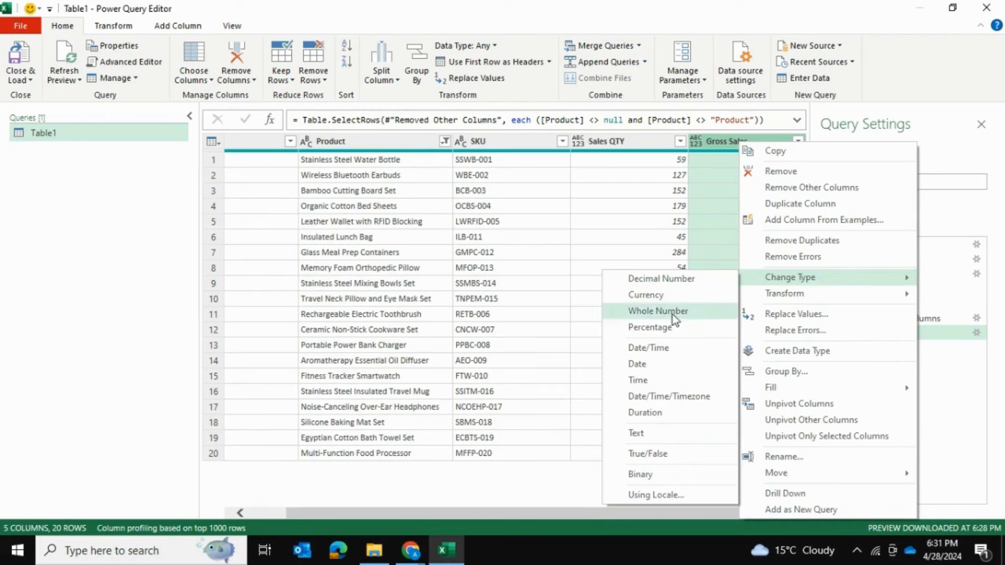
Step: Change the Gross Sales column's data type to Currency
left_click(645, 295)
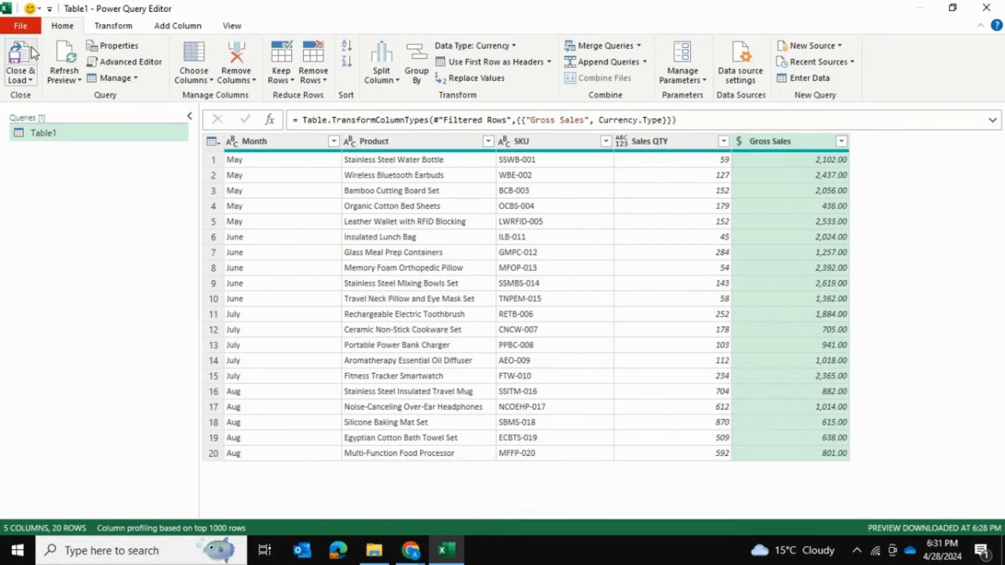
Step: Load the 20-row Table1 query into the sheet and format Gross Sales as Accounting
left_click(19, 57)
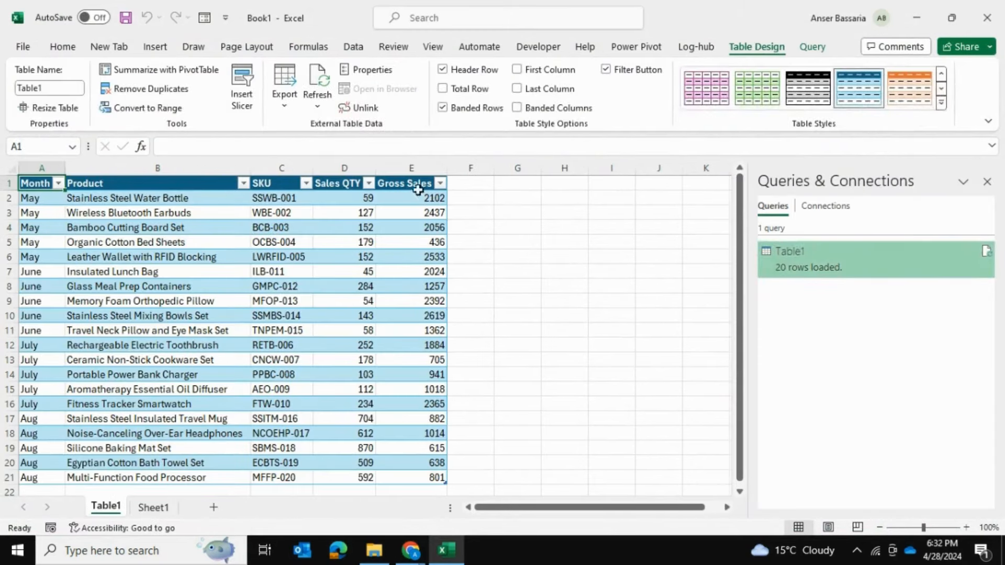
left_click(404, 183)
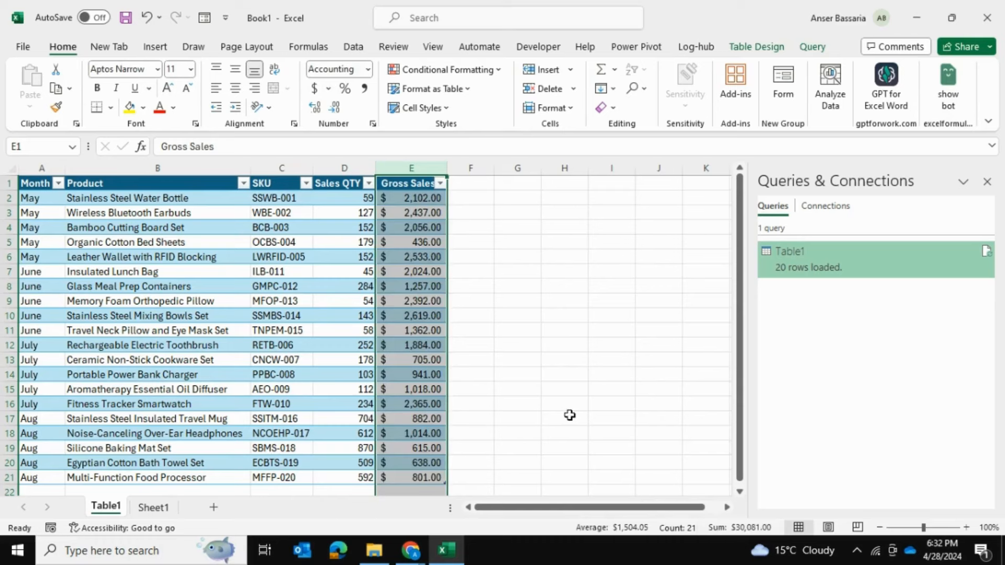
left_click(280, 198)
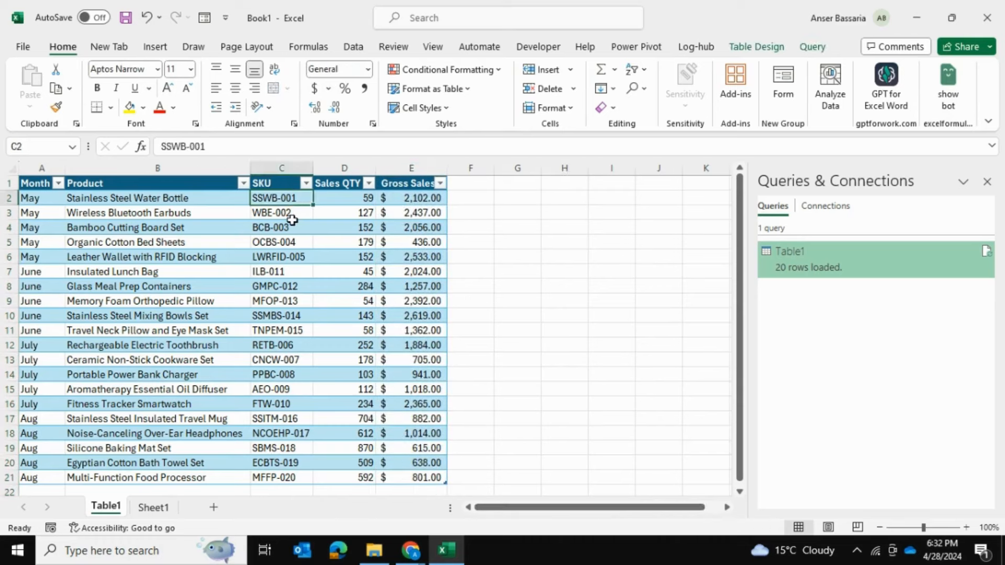
mouse_move(292, 220)
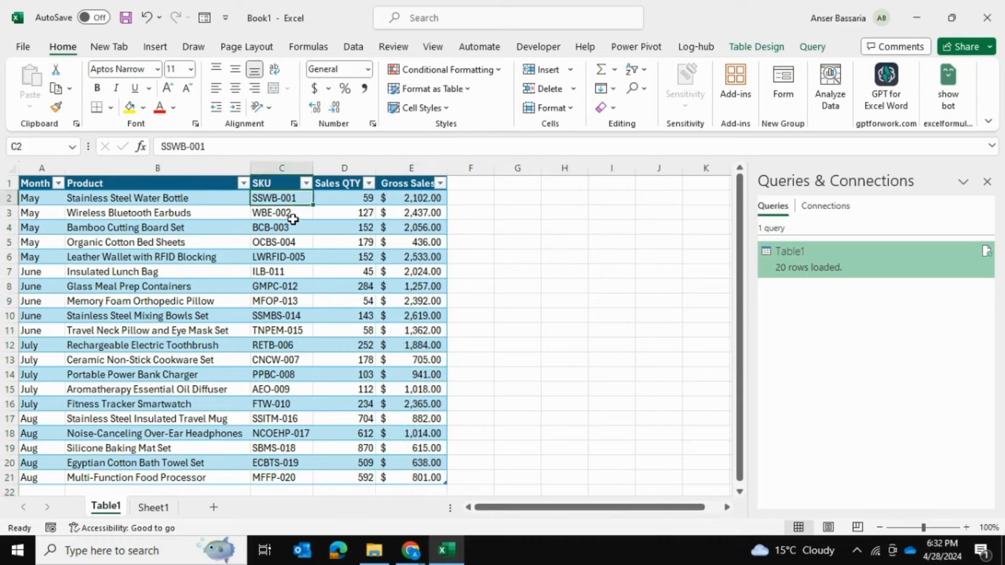
mouse_move(748, 48)
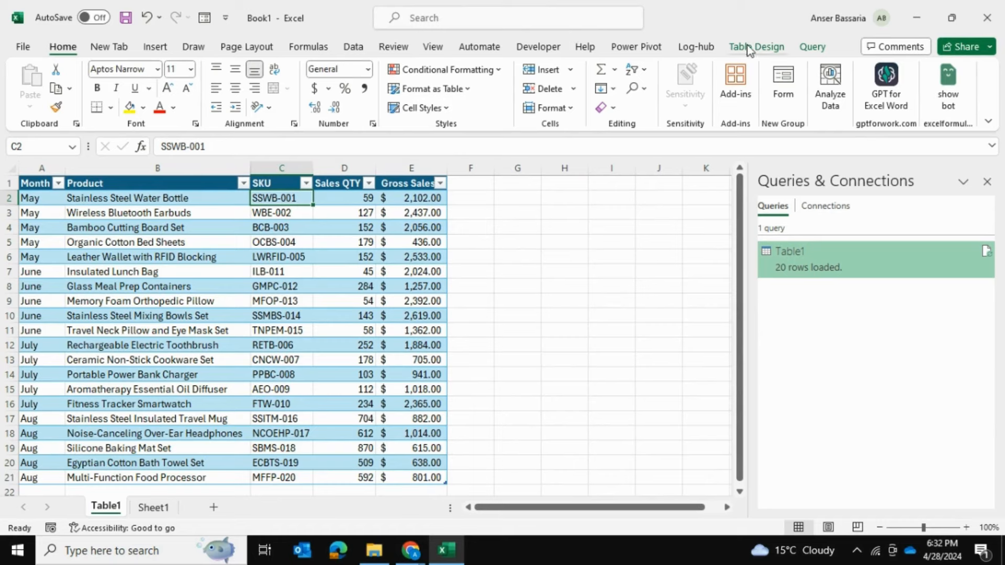
Step: Insert a PivotTable on the existing sheet summing Gross Sales by Product and Month
left_click(164, 70)
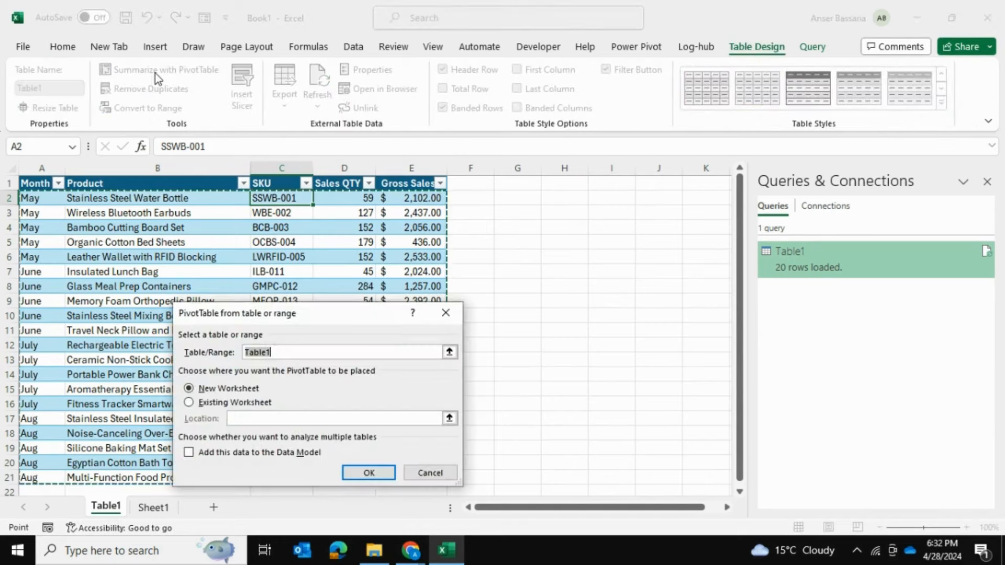
left_click(188, 402)
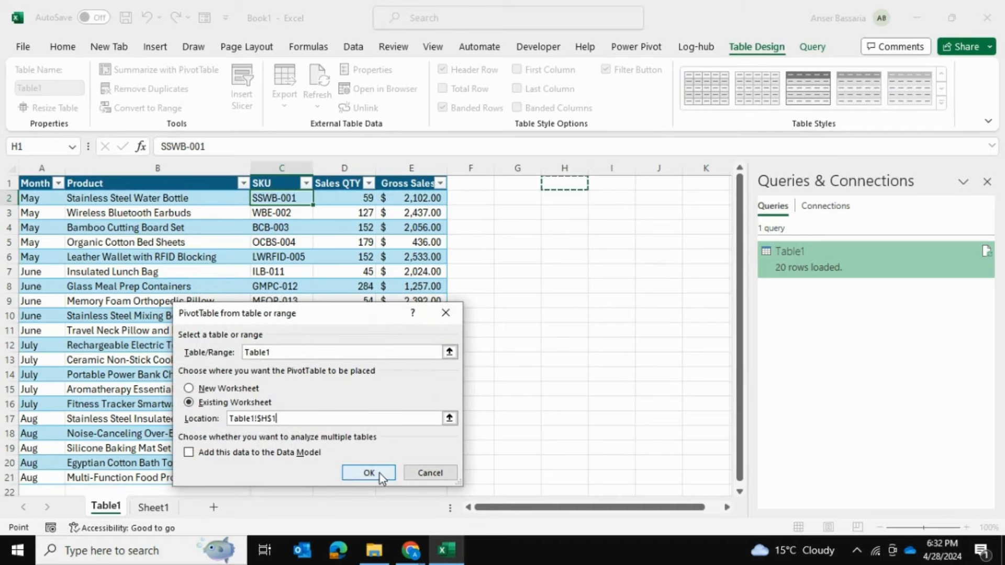
left_click(368, 472)
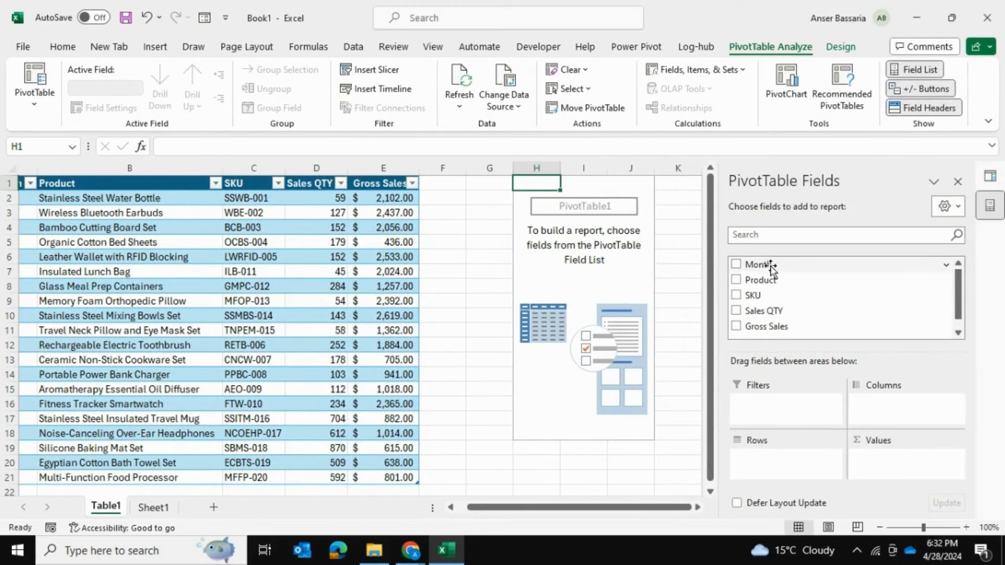
left_click(736, 264)
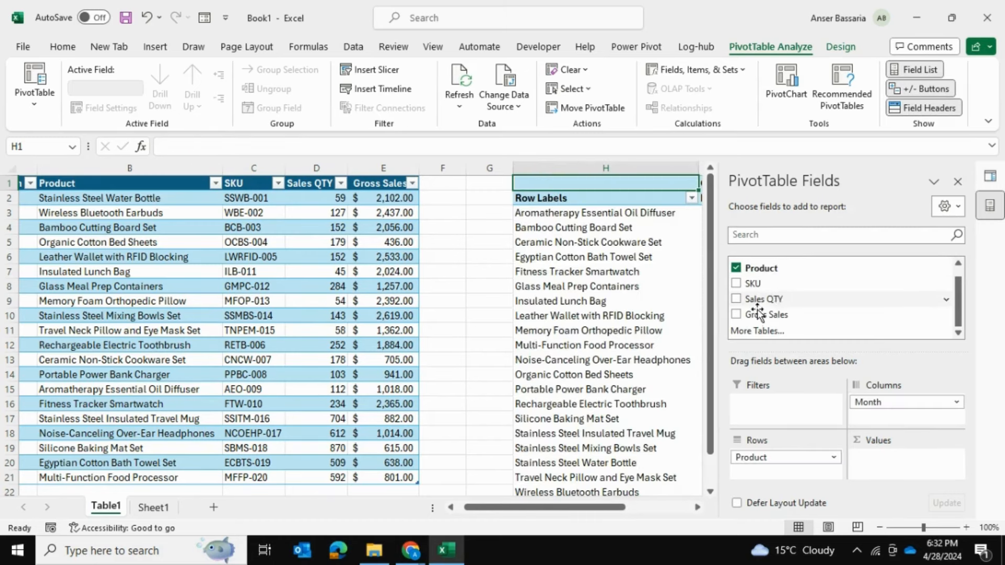
left_click(736, 315)
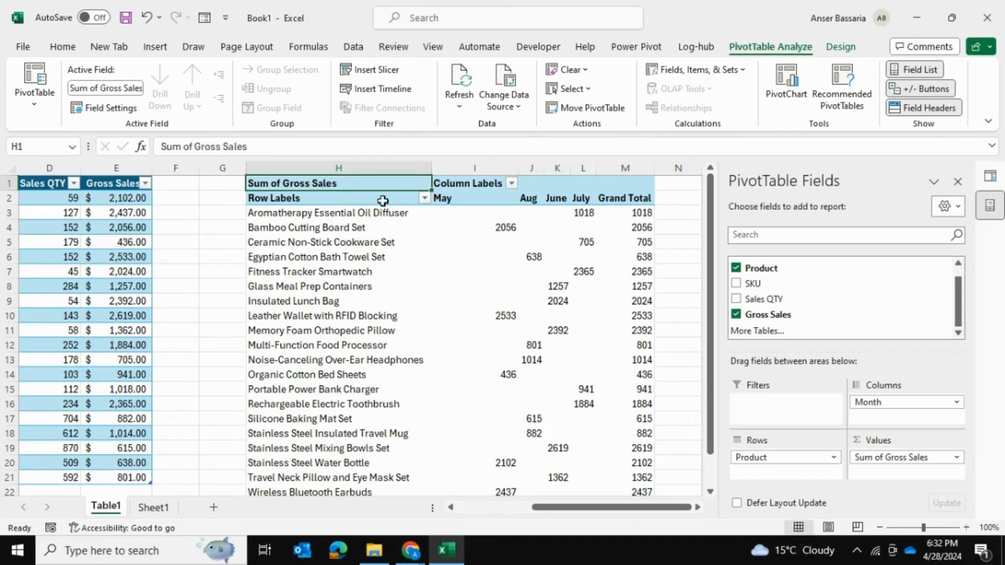
mouse_move(452, 213)
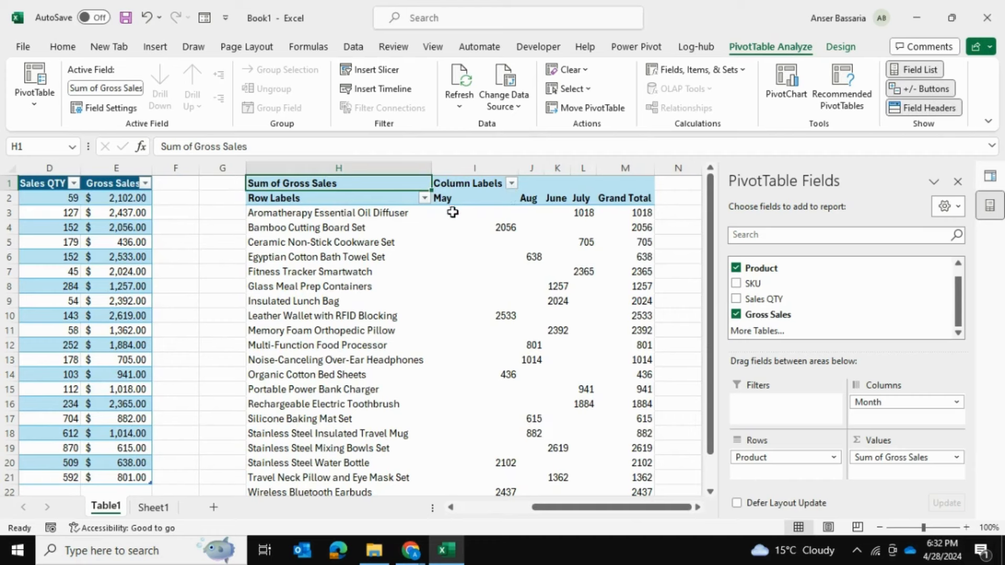
mouse_move(344, 347)
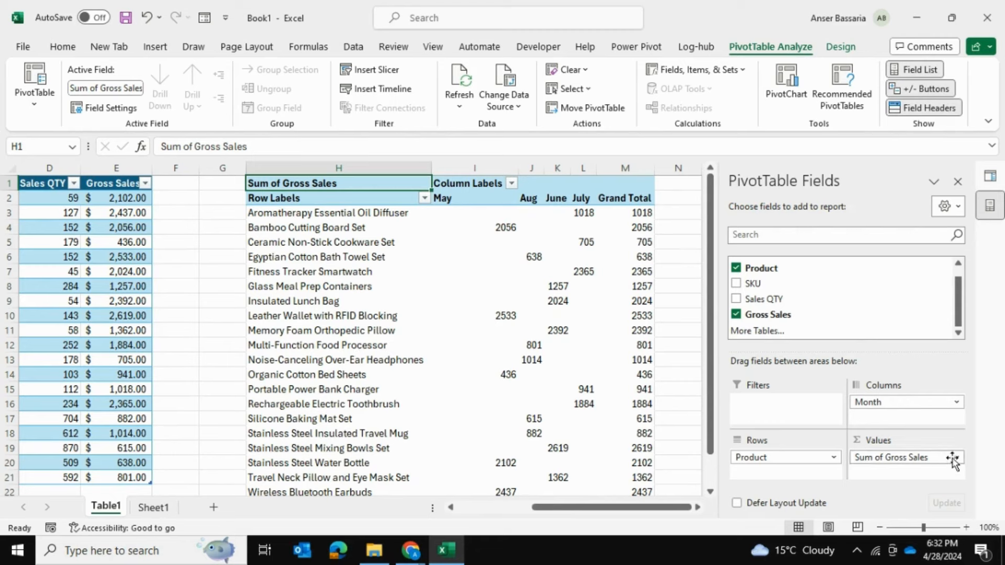
Step: Apply a currency number format to Sum of Gross Sales via Value Field Settings
left_click(957, 457)
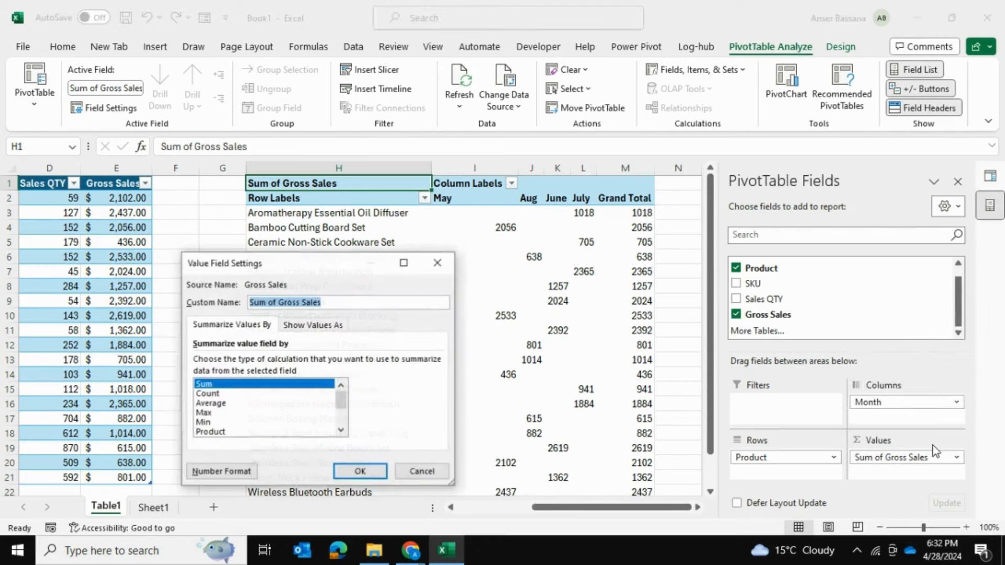
left_click(220, 472)
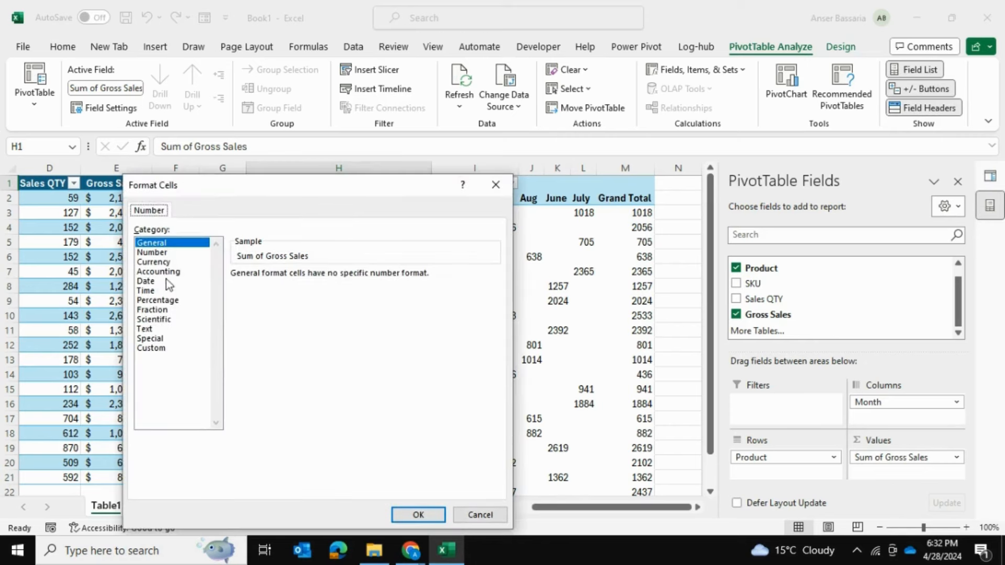
left_click(418, 514)
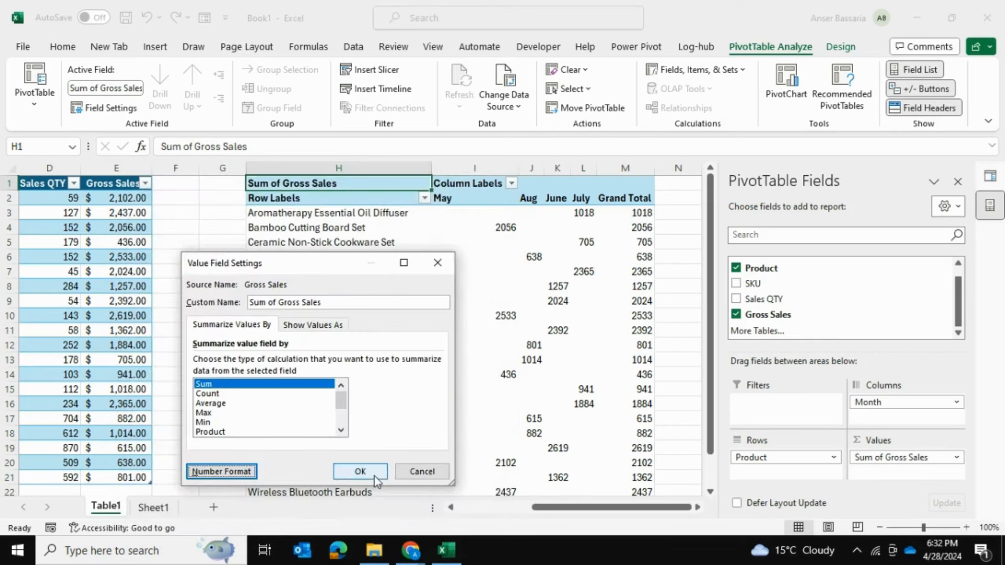
left_click(359, 471)
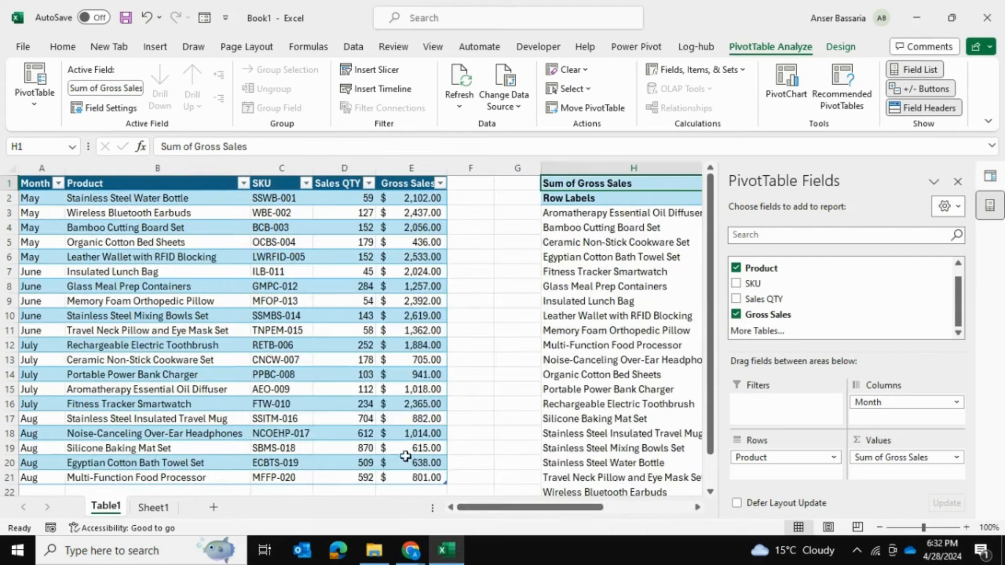
mouse_move(466, 307)
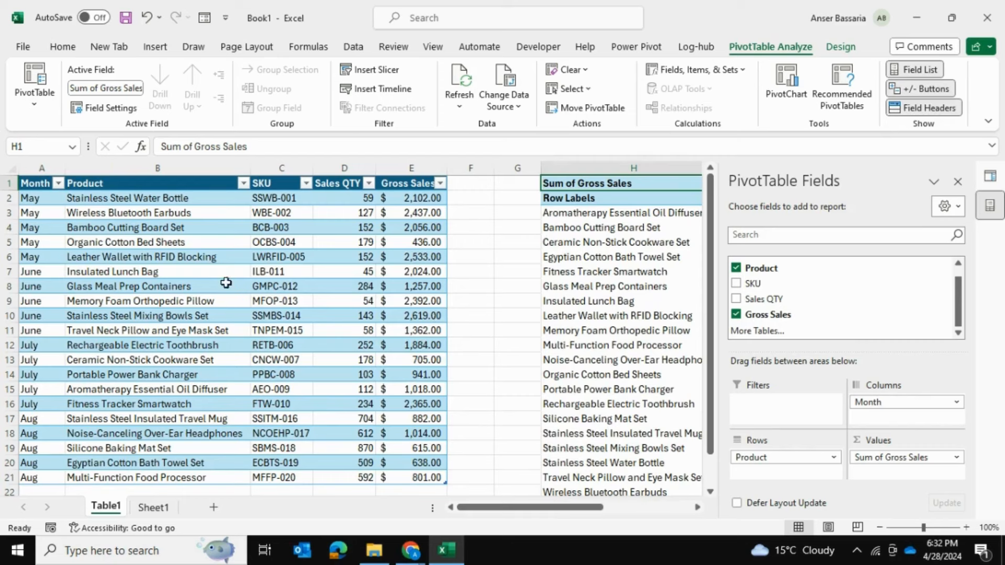
mouse_move(291, 505)
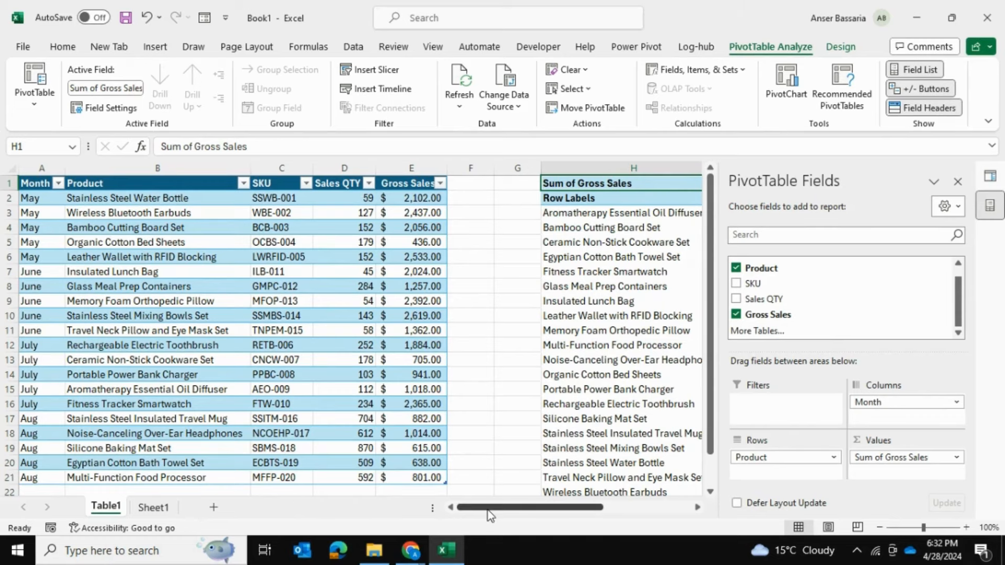
scroll("right", 3)
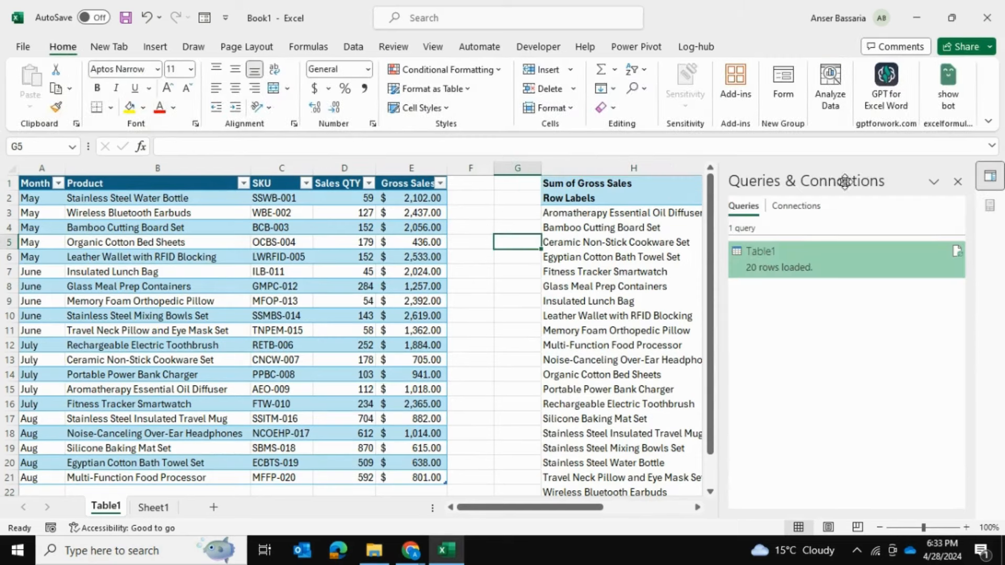
mouse_move(250, 117)
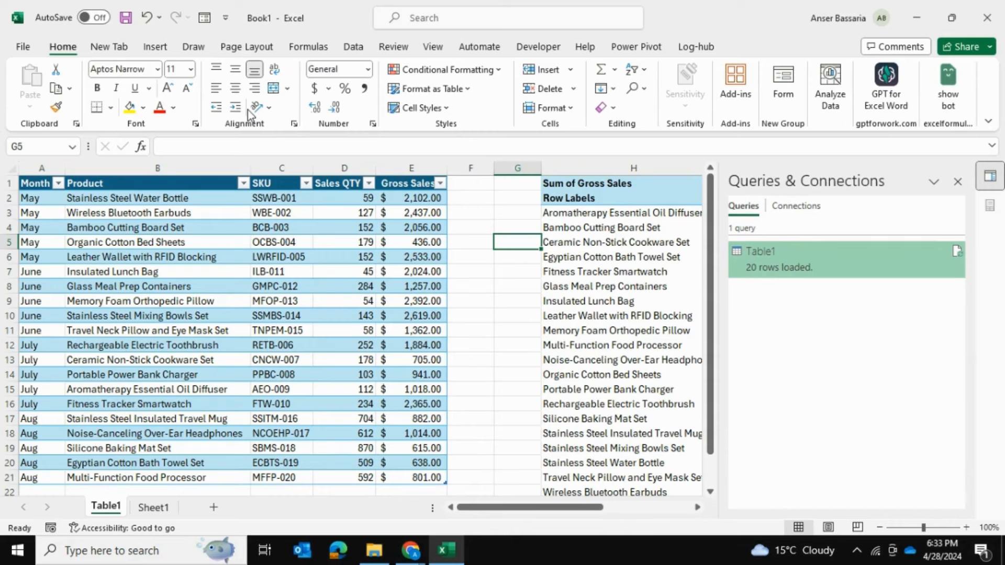
mouse_move(253, 135)
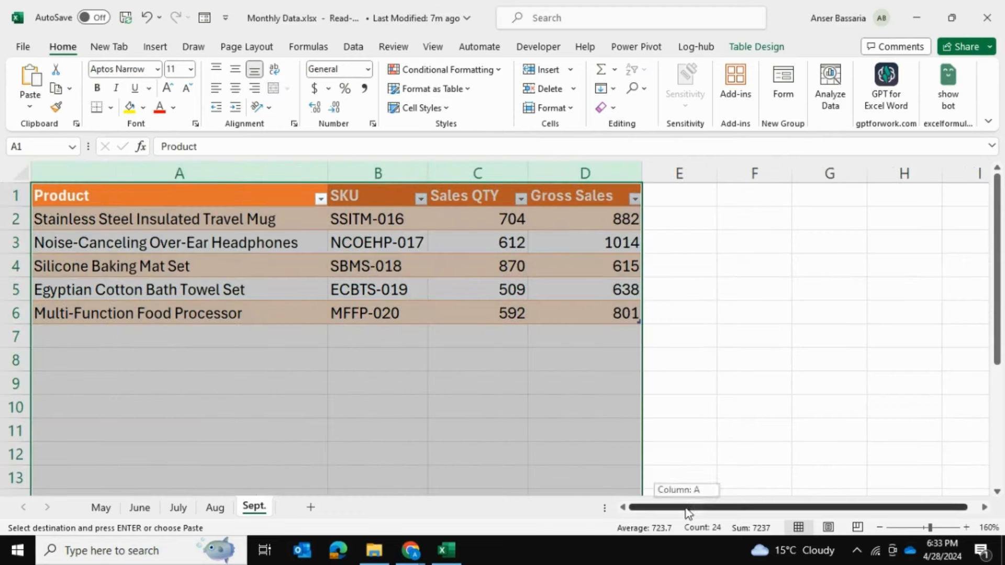
Step: Add the Sept. sheet with five products' September sales to Monthly Data.xlsx
left_click(754, 359)
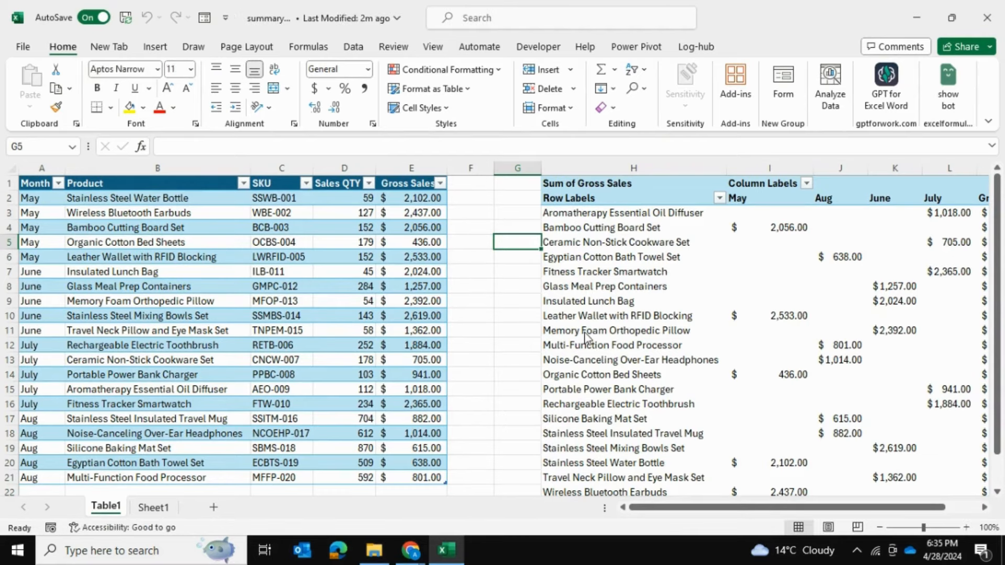
Step: Run Refresh All in summary.xlsx so the loaded table gains September rows
scroll("down", 3)
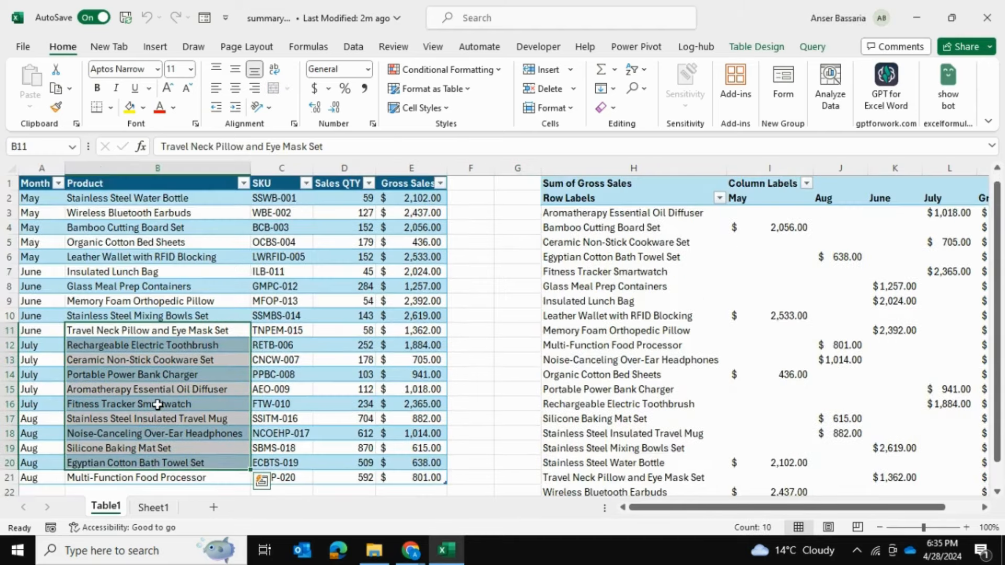
mouse_move(76, 210)
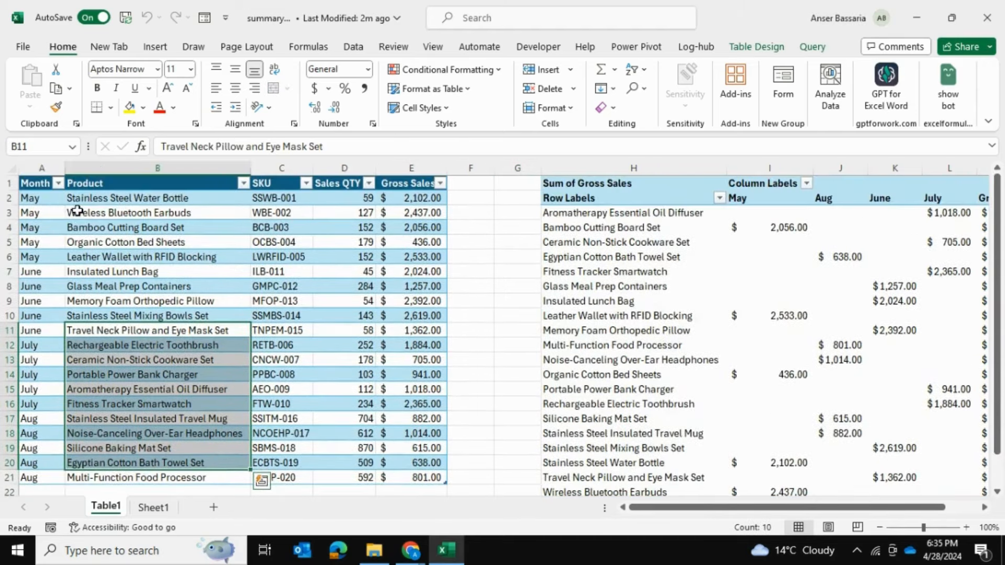
mouse_move(51, 382)
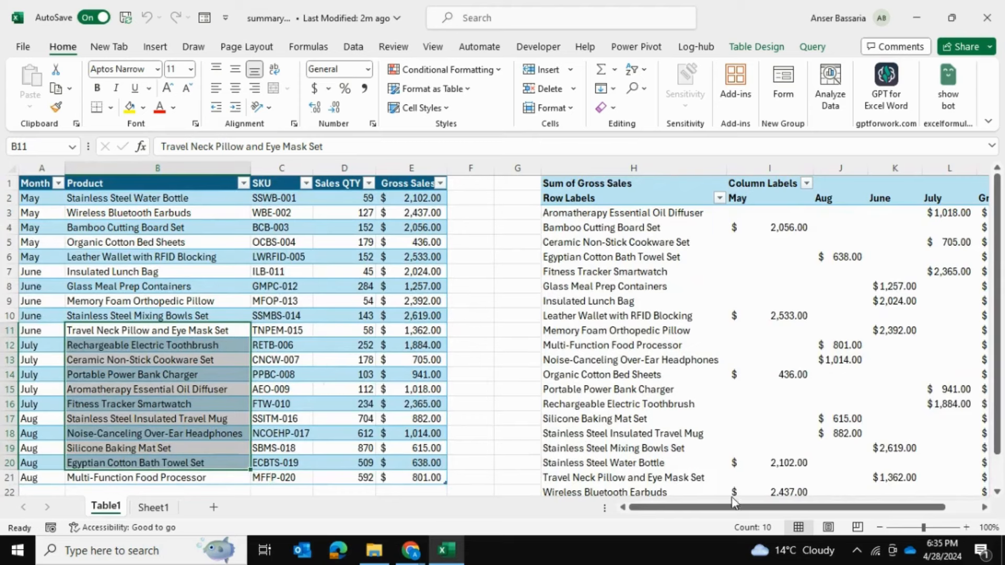
scroll("right", 3)
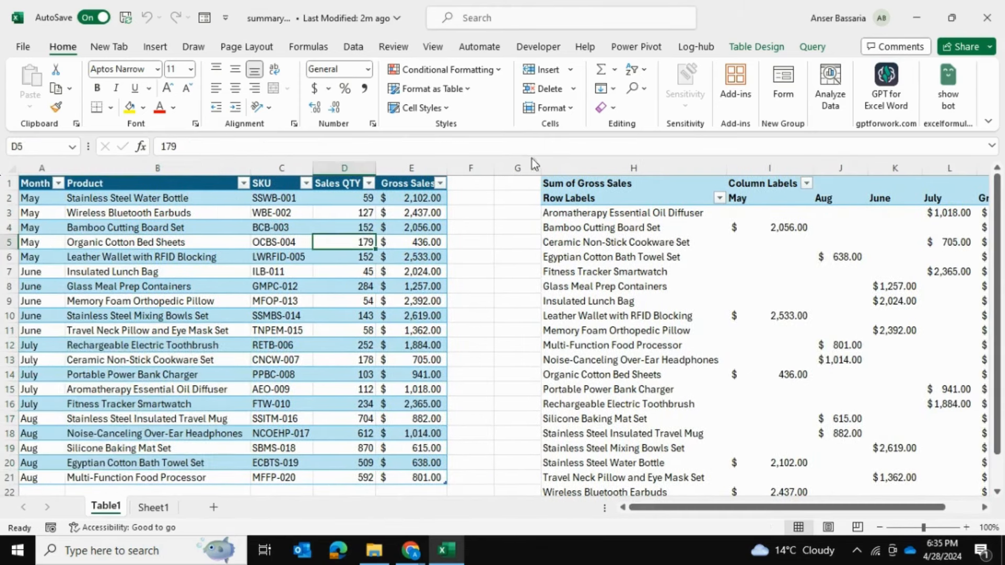
left_click(353, 46)
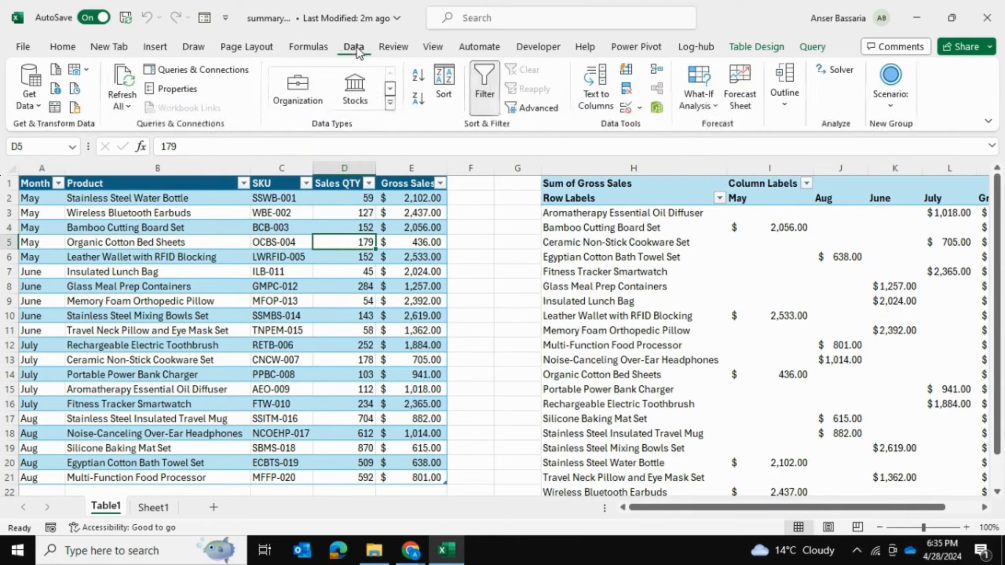
left_click(122, 86)
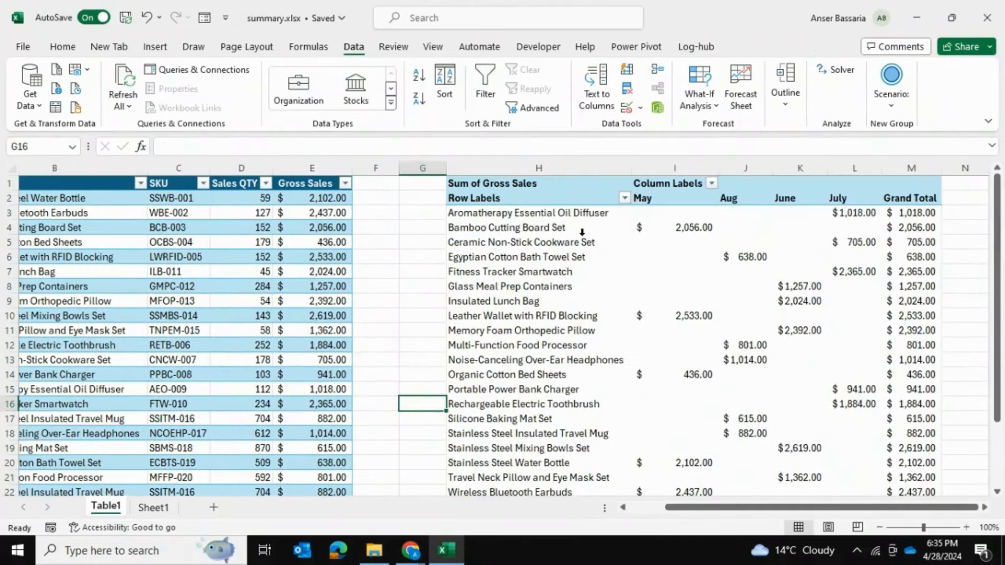
Step: Refresh the pivot table to add a Sept. column and updated grand totals
left_click(522, 228)
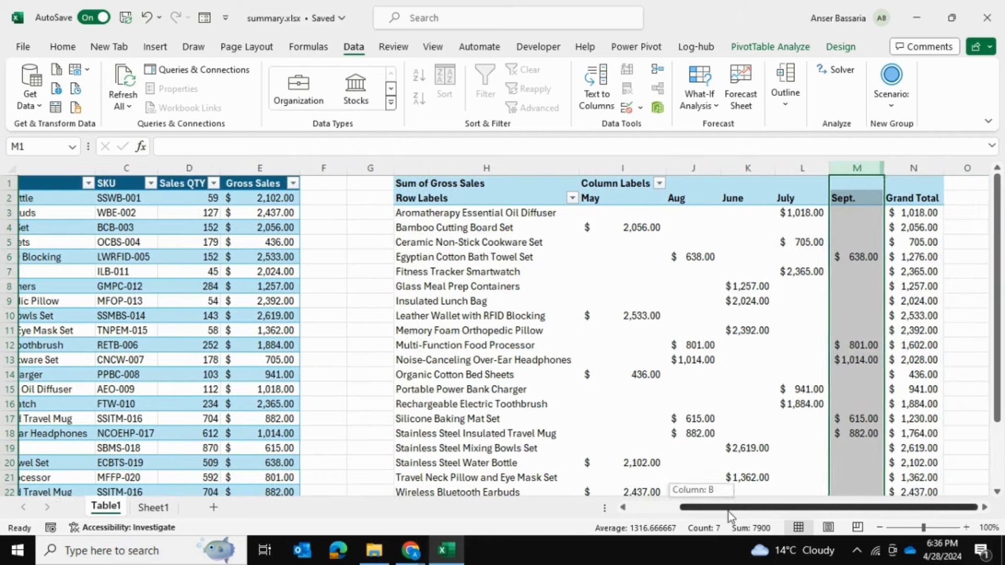
mouse_move(367, 258)
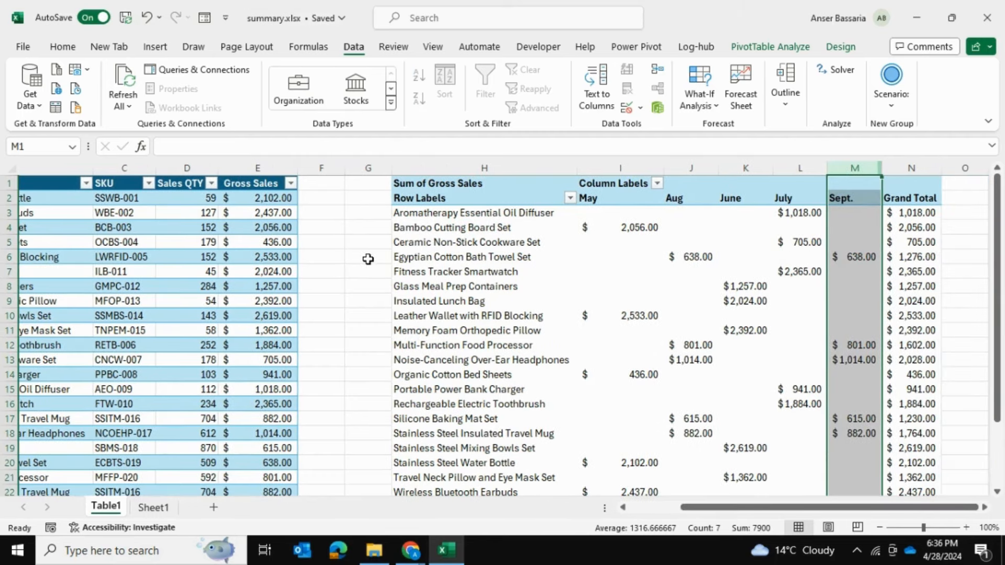
scroll("left", 3)
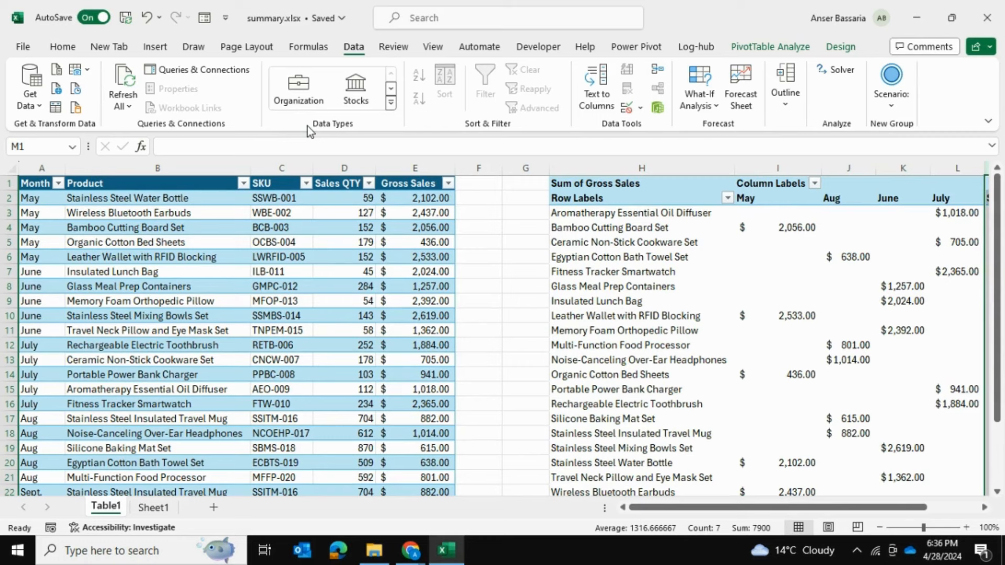
mouse_move(516, 217)
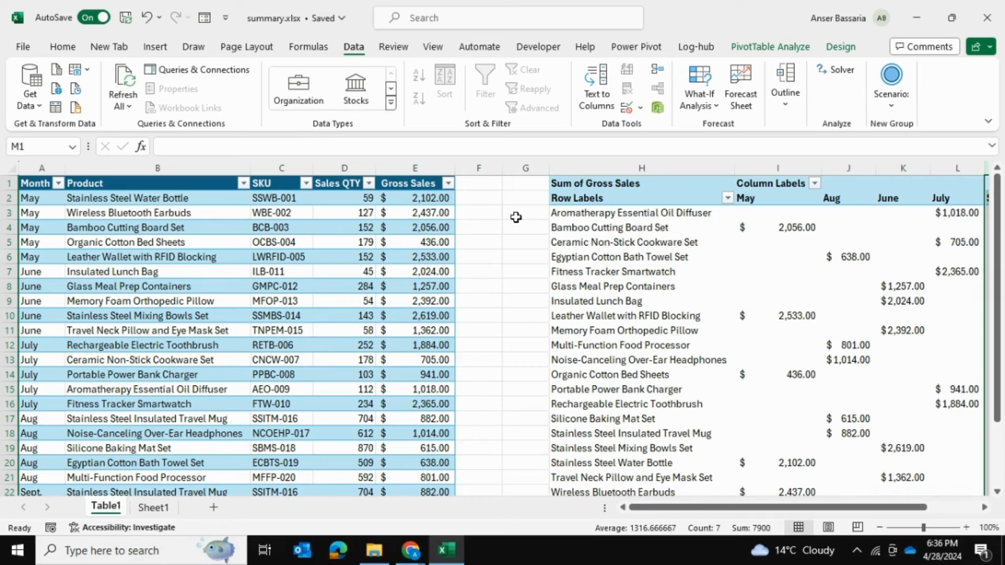